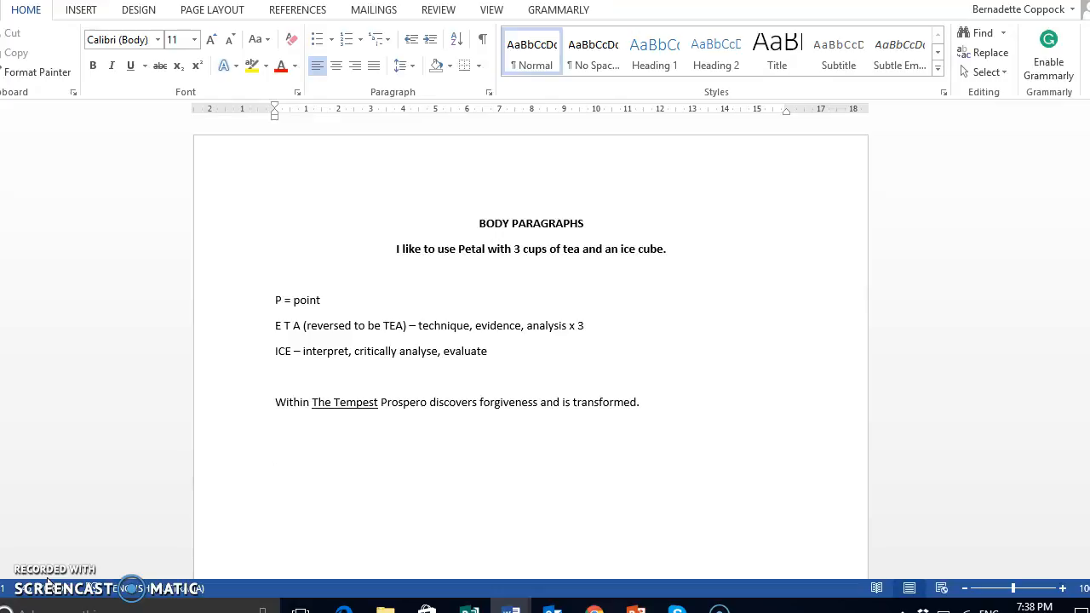
Select the 'P = point' note and the 'technique, evidence, analysis x 3' text
click(274, 454)
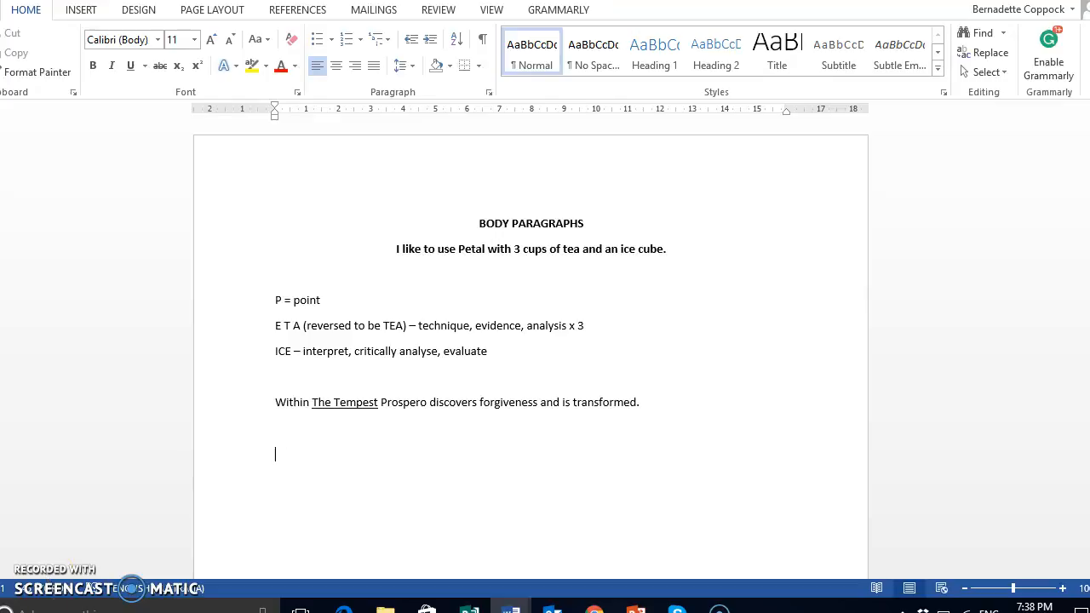
double_click(297, 300)
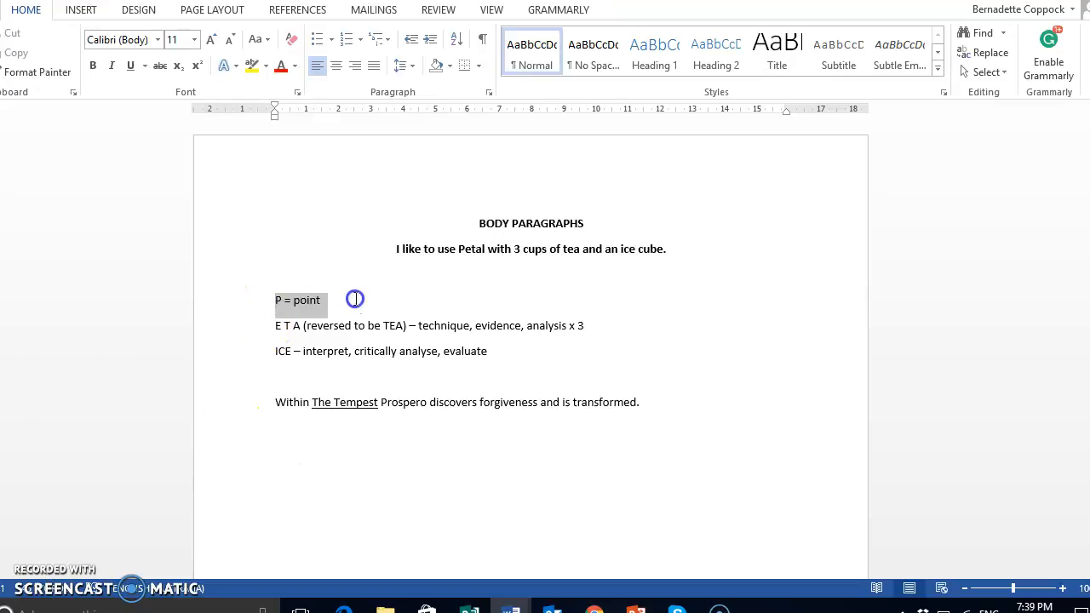
click(320, 300)
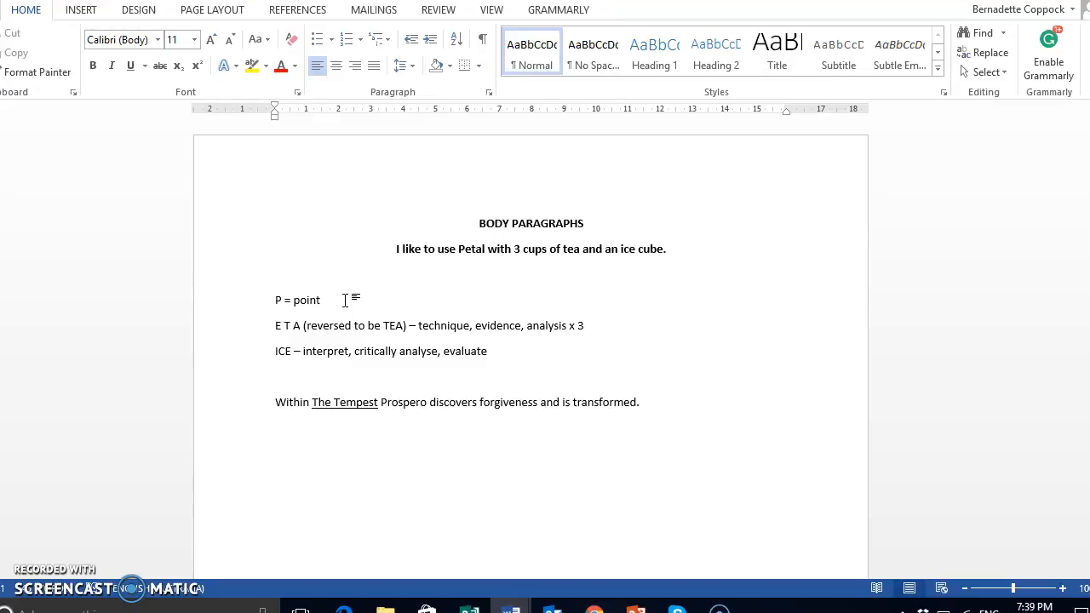
click(322, 300)
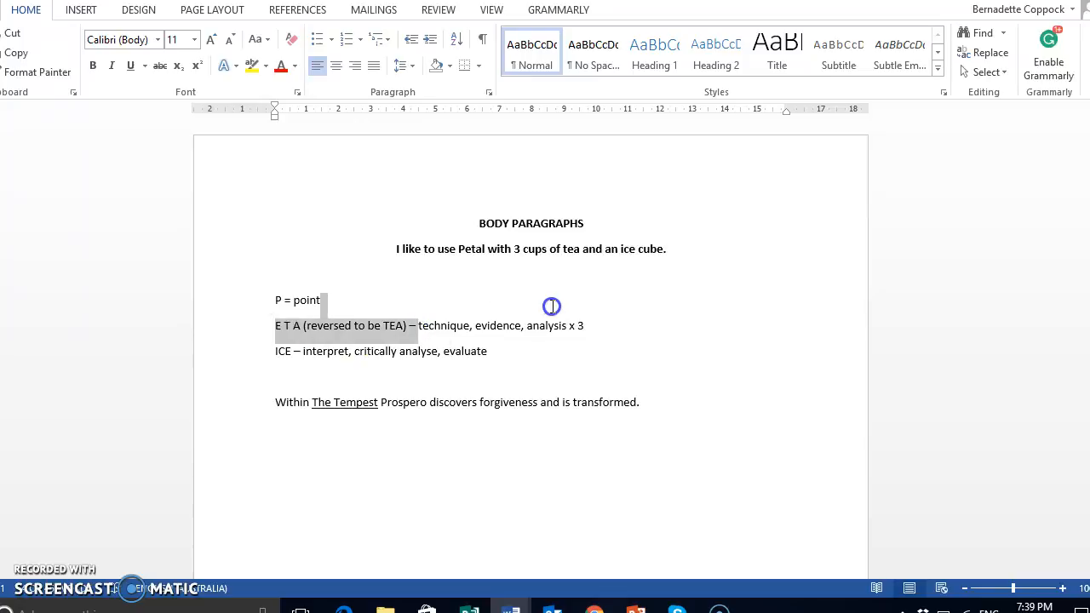
drag(417, 325, 584, 325)
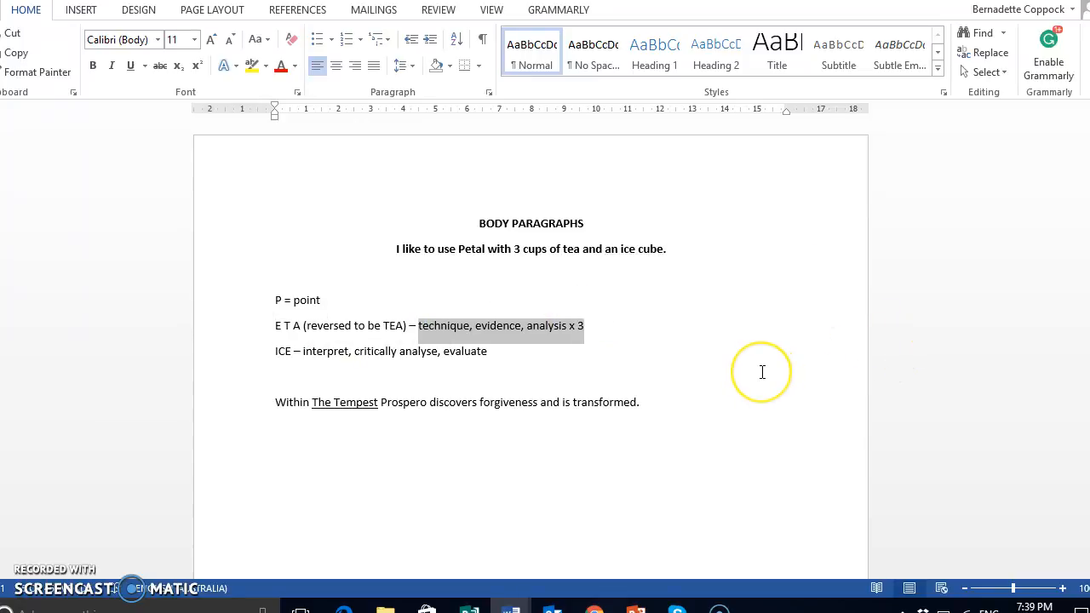
mouse_move(762, 372)
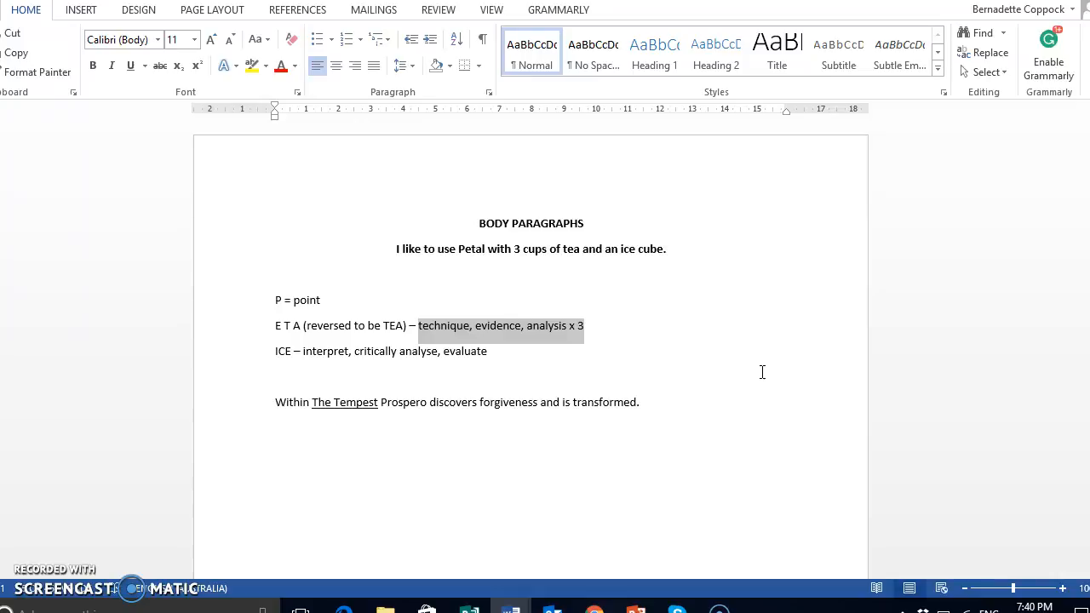
mouse_move(526, 382)
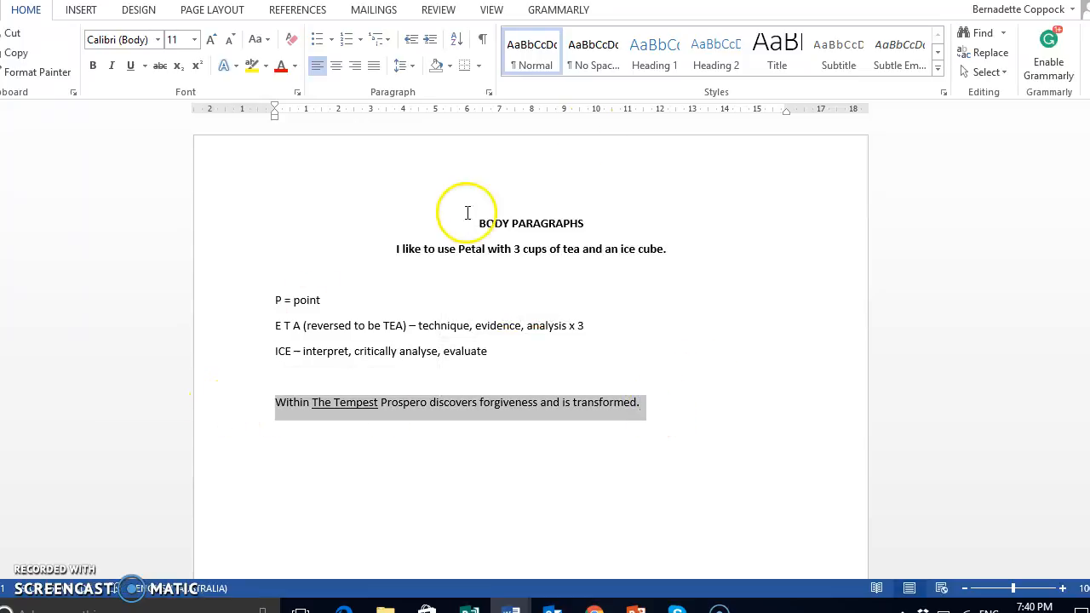
mouse_move(747, 230)
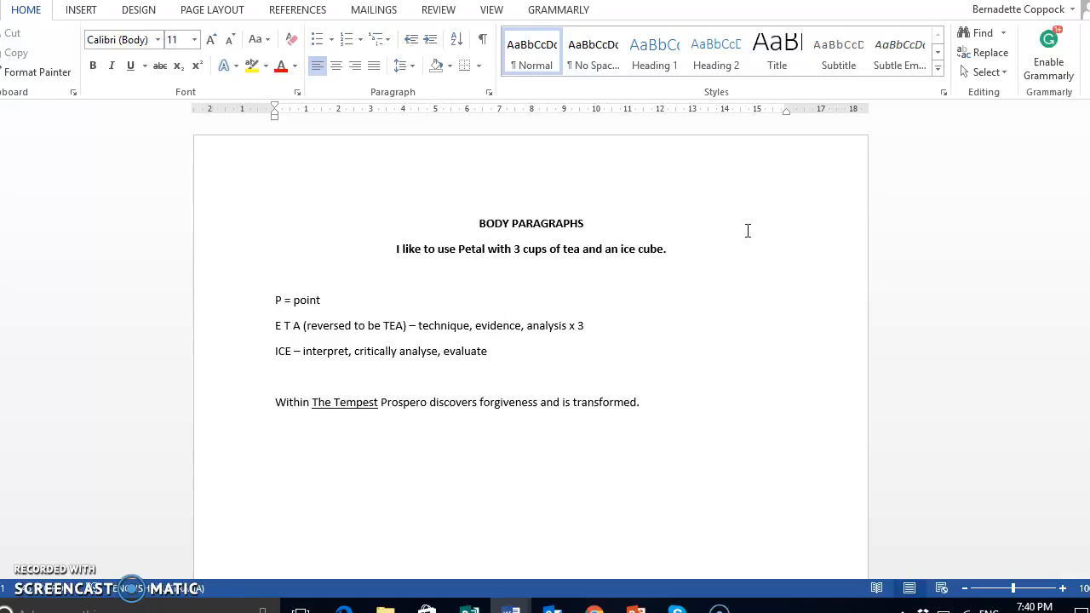
Above the Tempest sentence, draft 'The discovery of forgiveness leads an individual to transformation.'
click(276, 402)
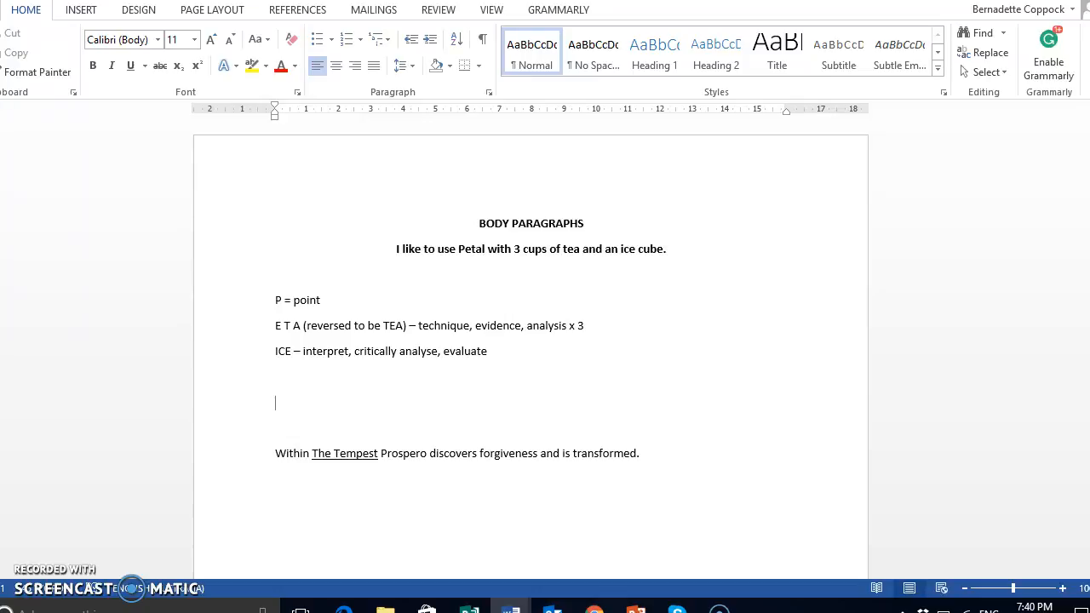
text(Discov)
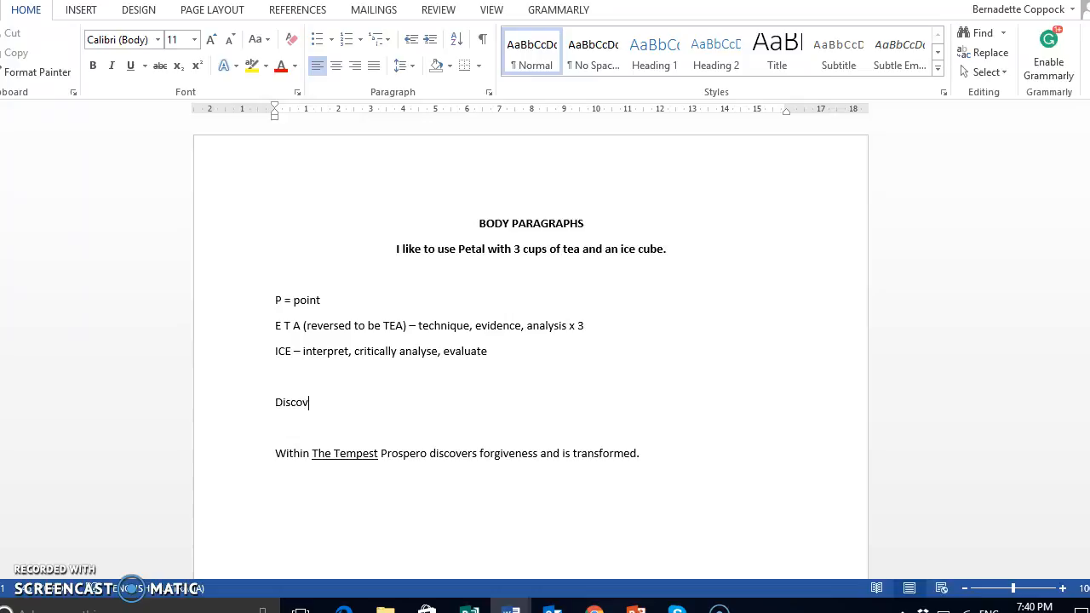
text(eries of for)
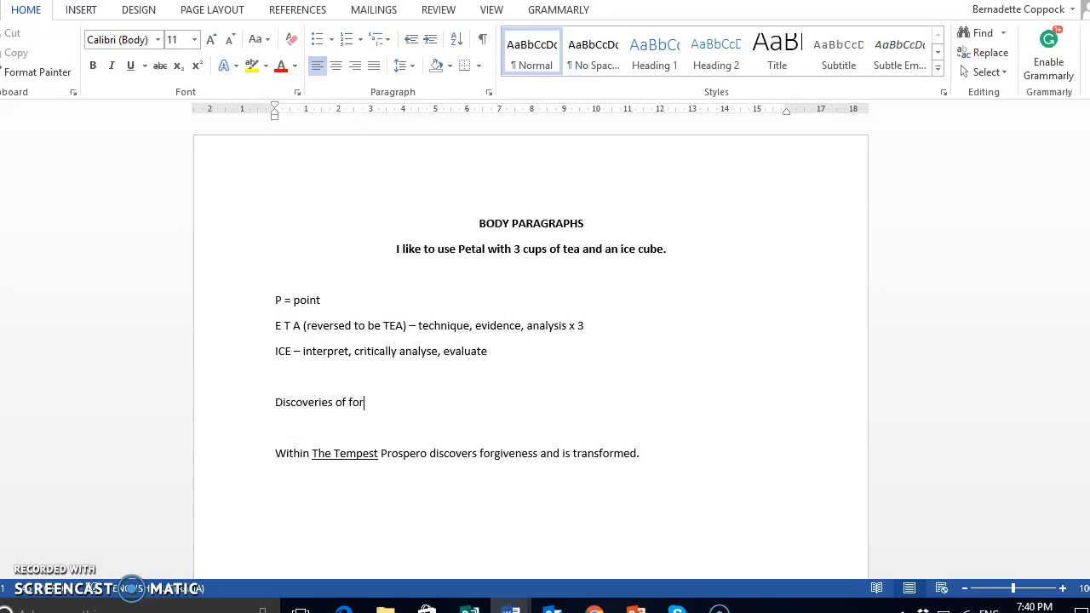
key(BackSpace)
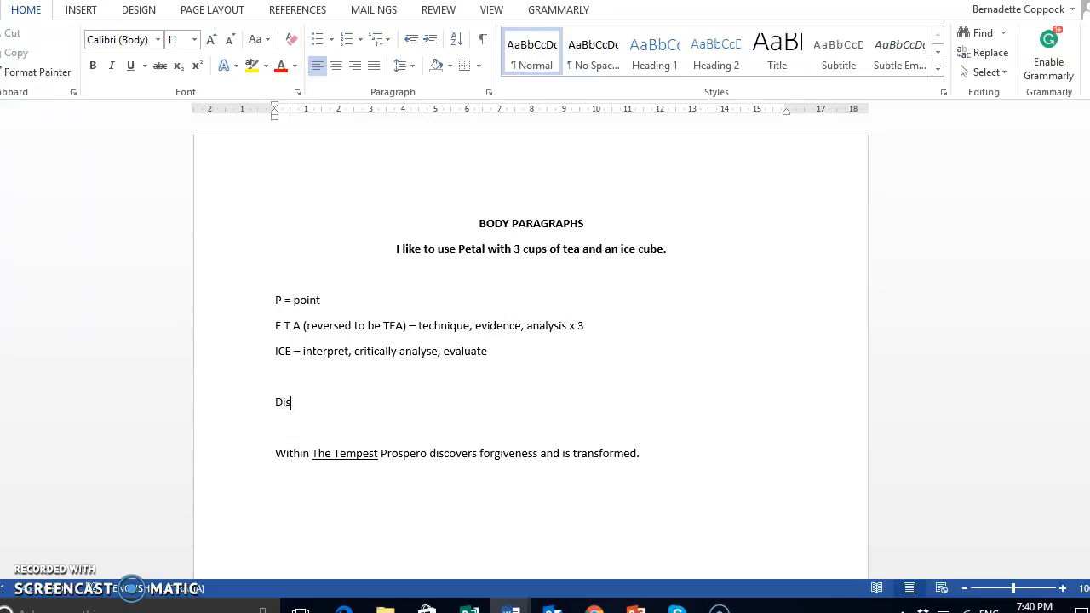
text(The discovery o)
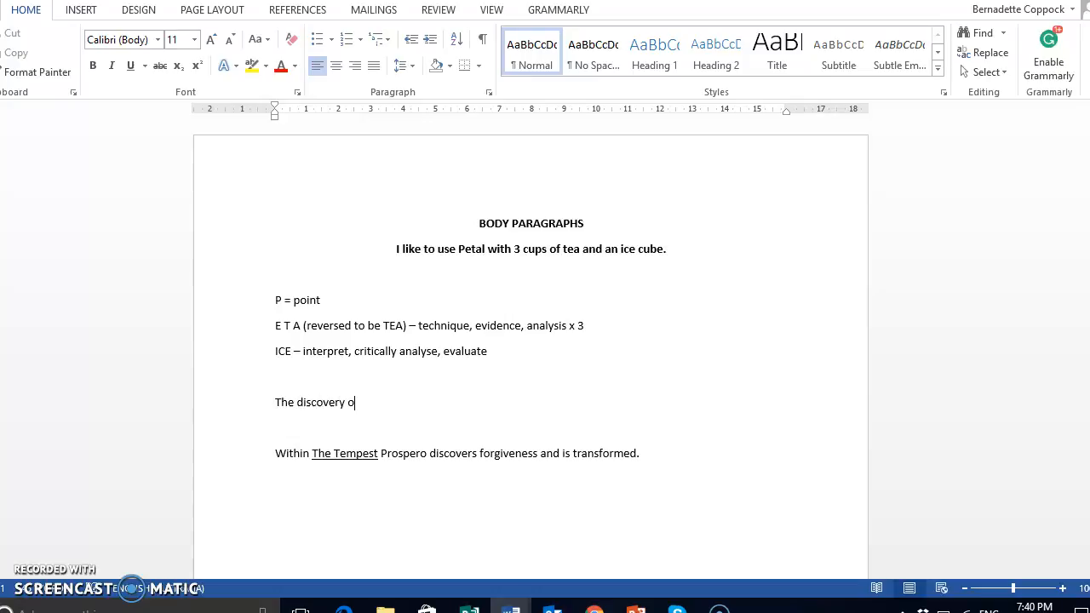
text(f forgiveness)
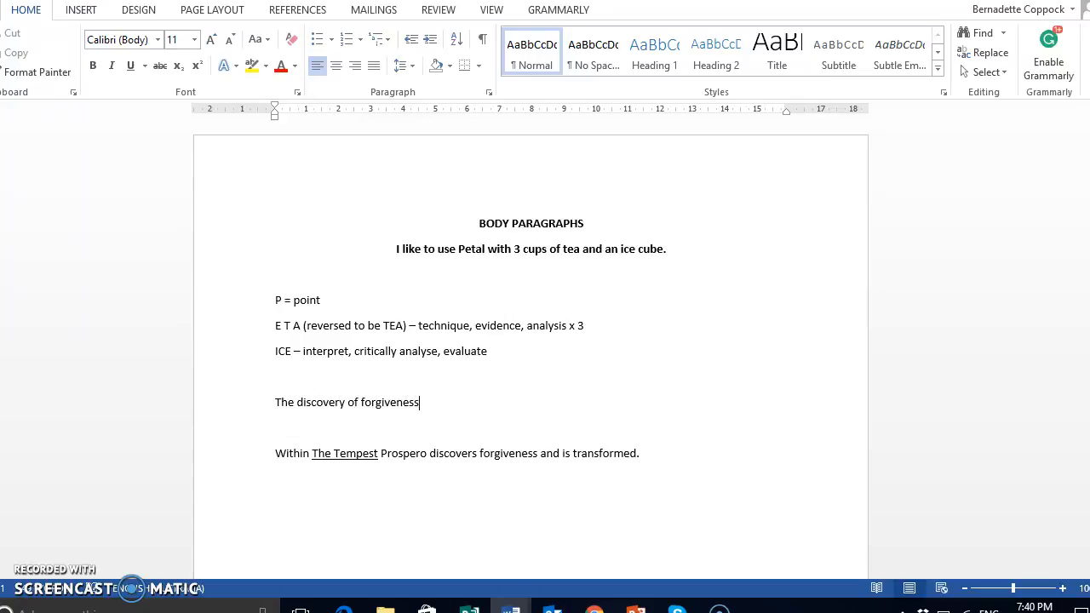
text(leads an indiv)
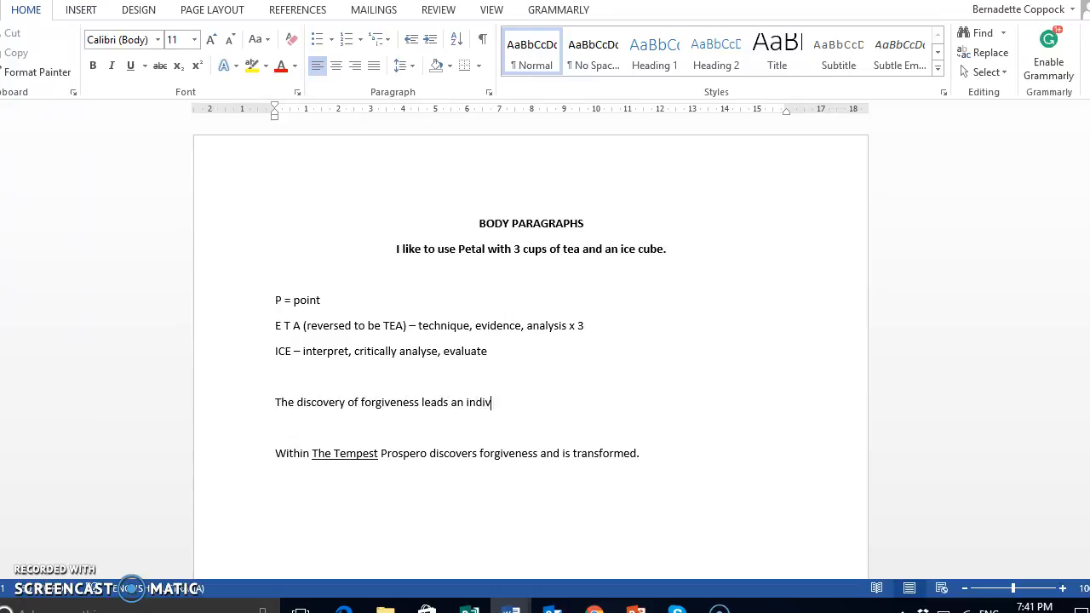
text(idual t)
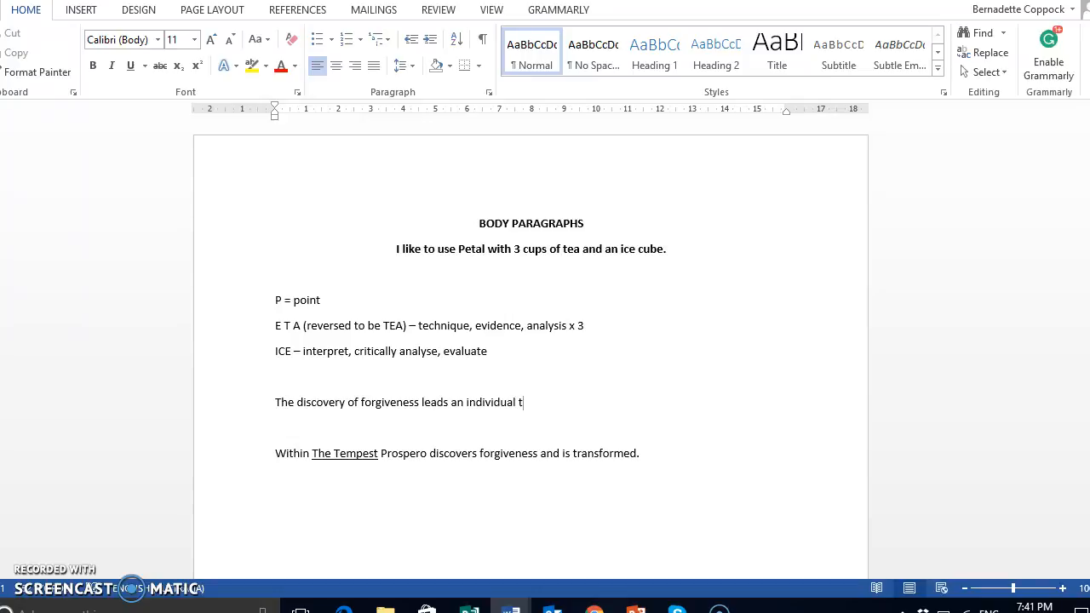
text(o transform)
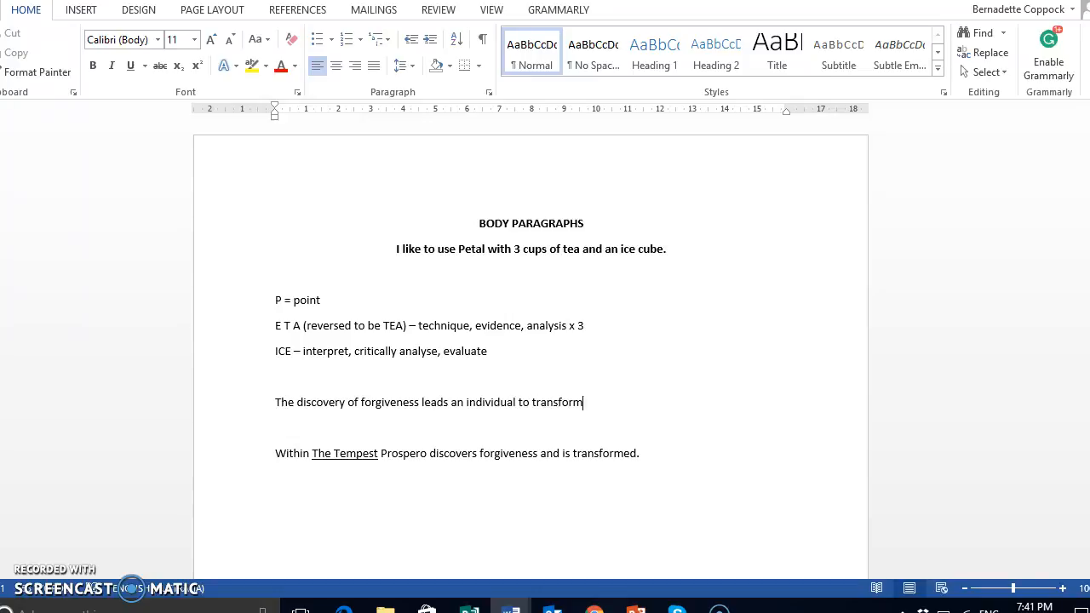
text(ation.)
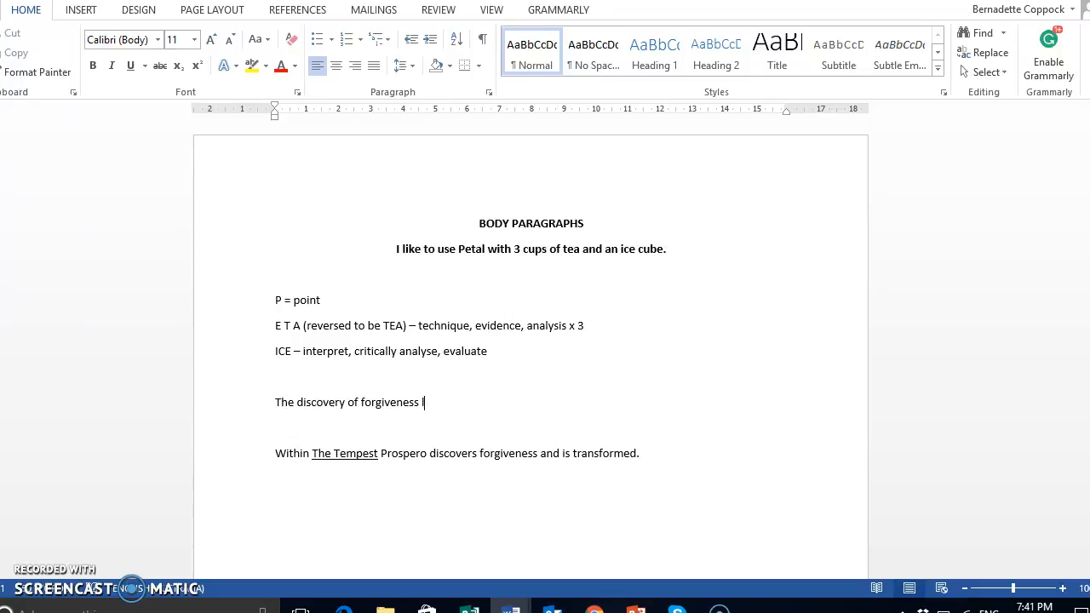
Reword the ending to 'has a positive transformation of the individual.'
text(results)
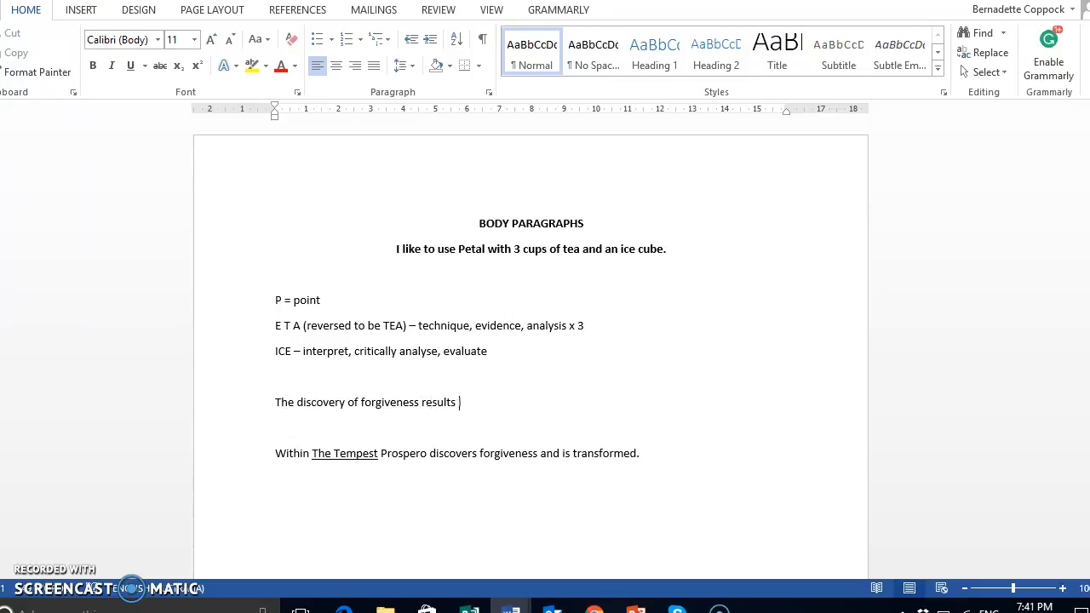
text(in a transfor)
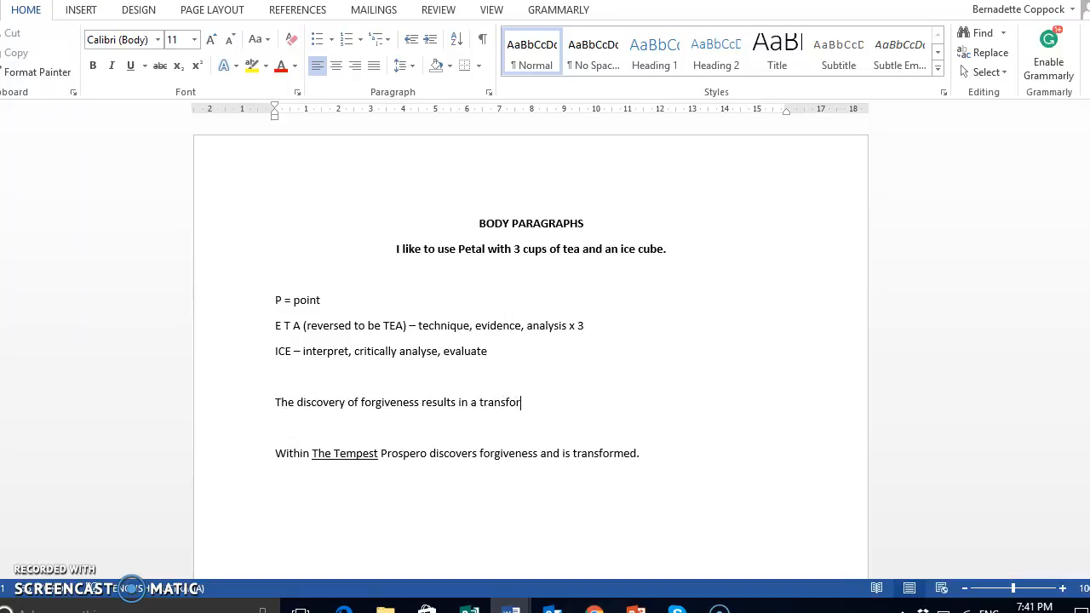
text(mation of the individual)
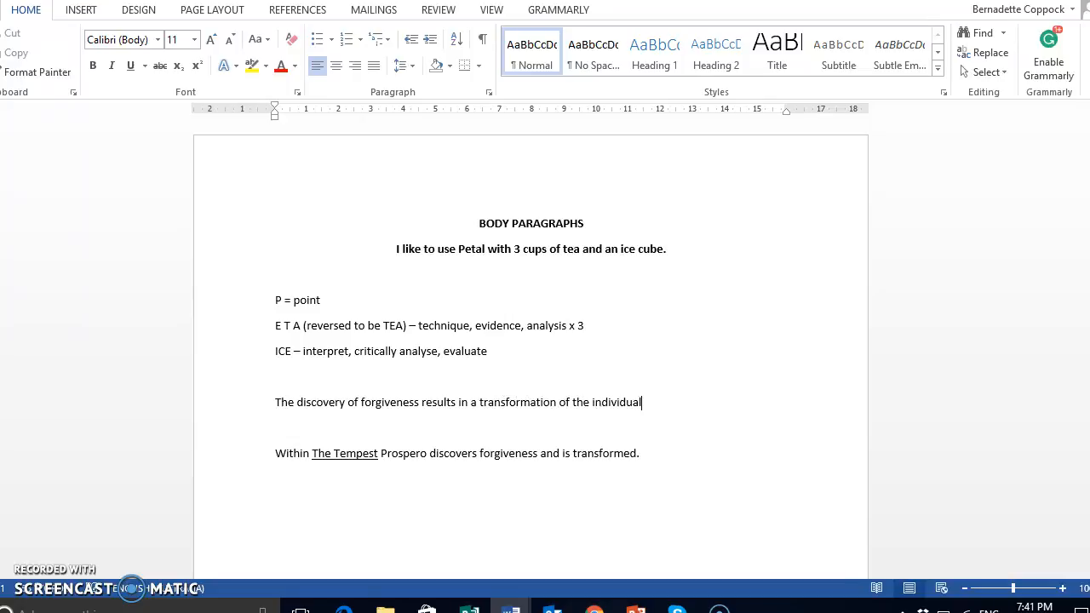
key(backspace)
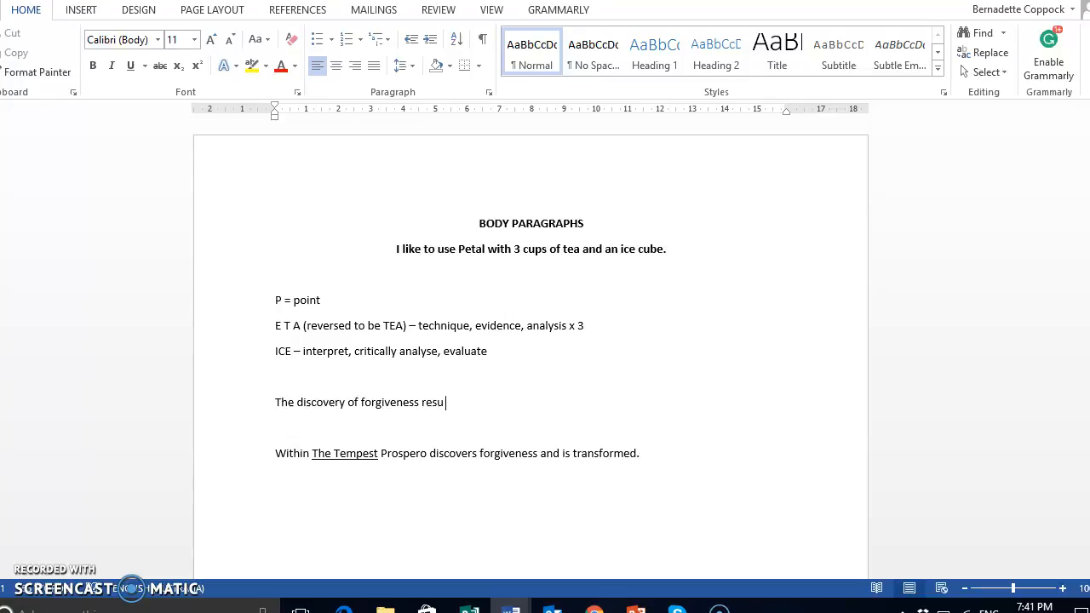
key(Backspace)
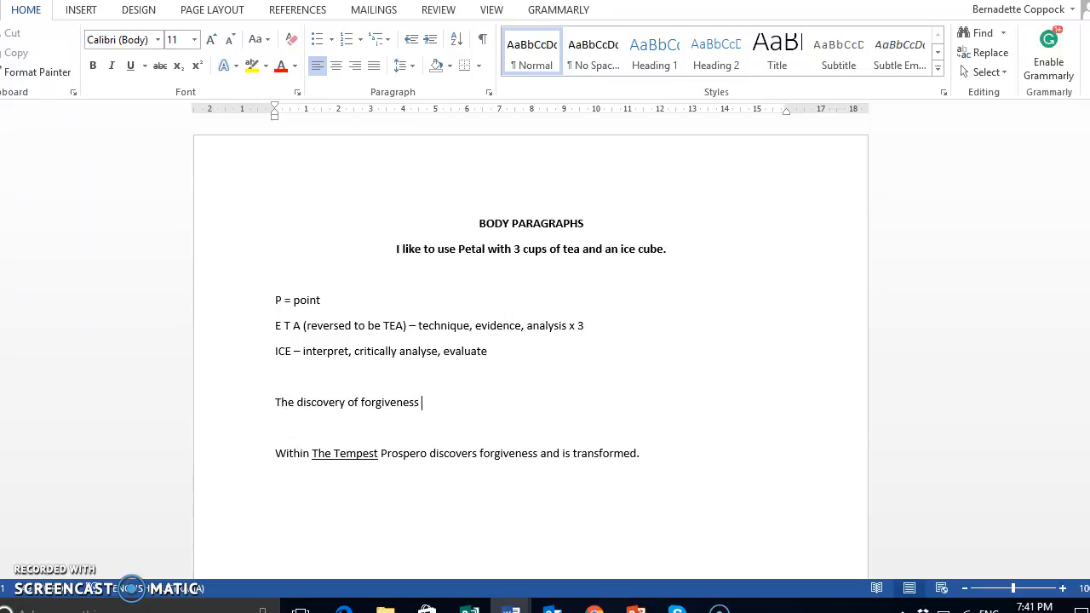
text(has)
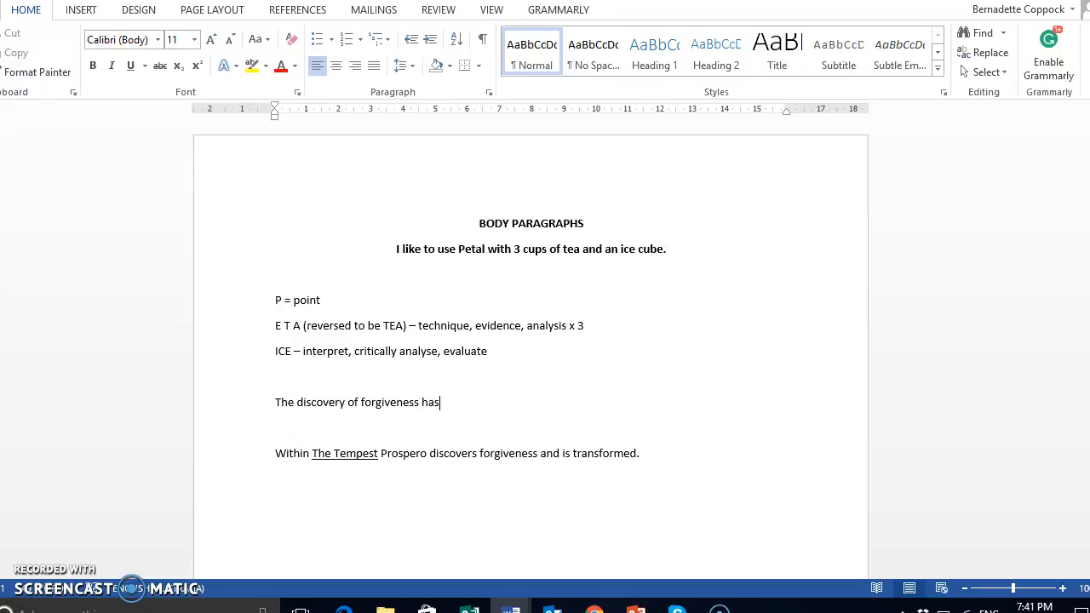
text(a positive trans)
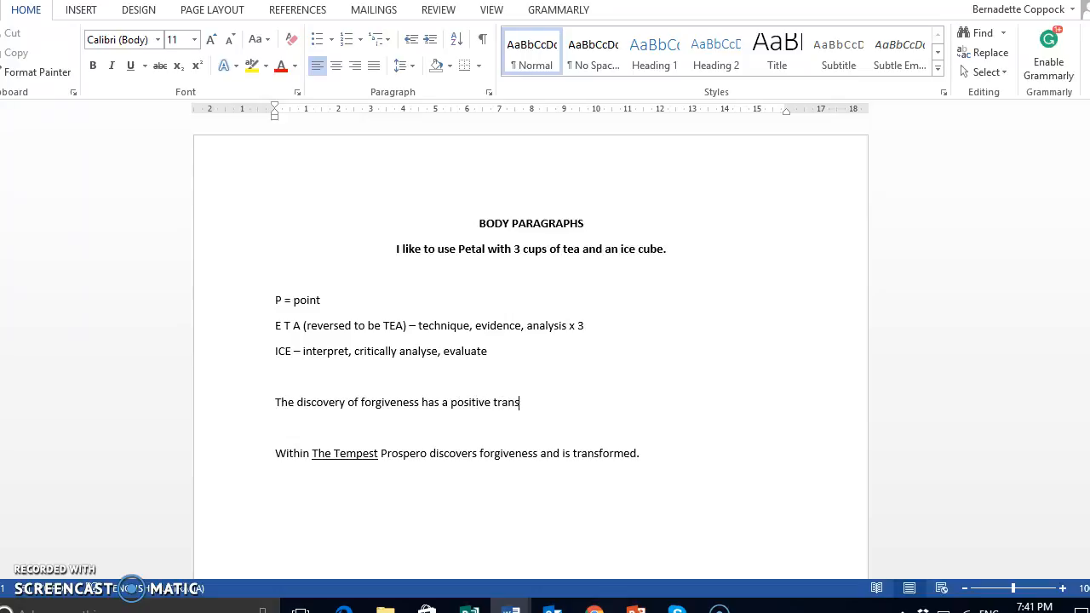
text(formation)
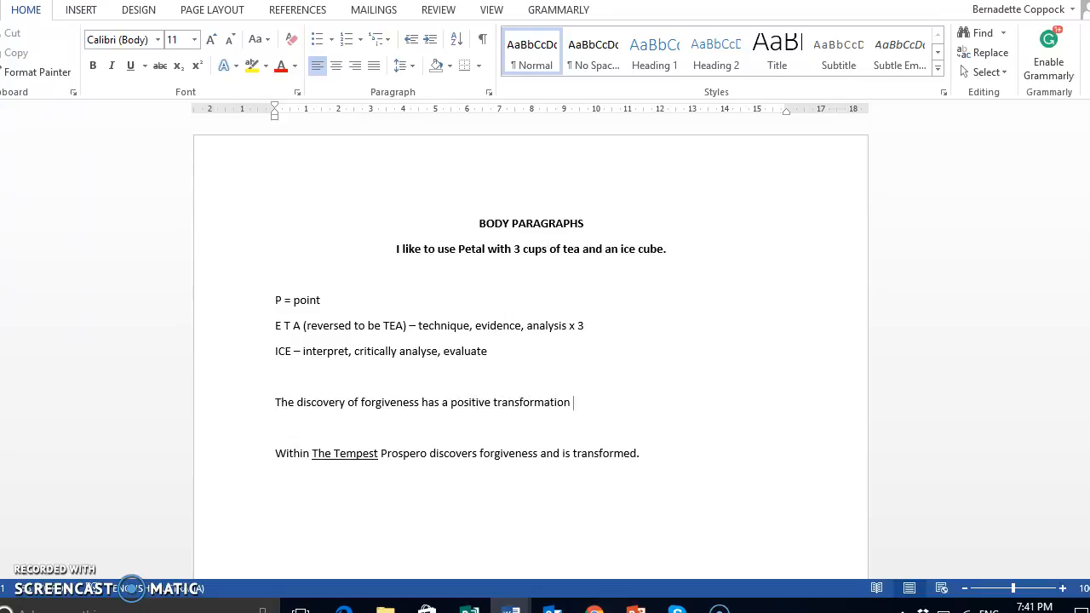
text(of the in)
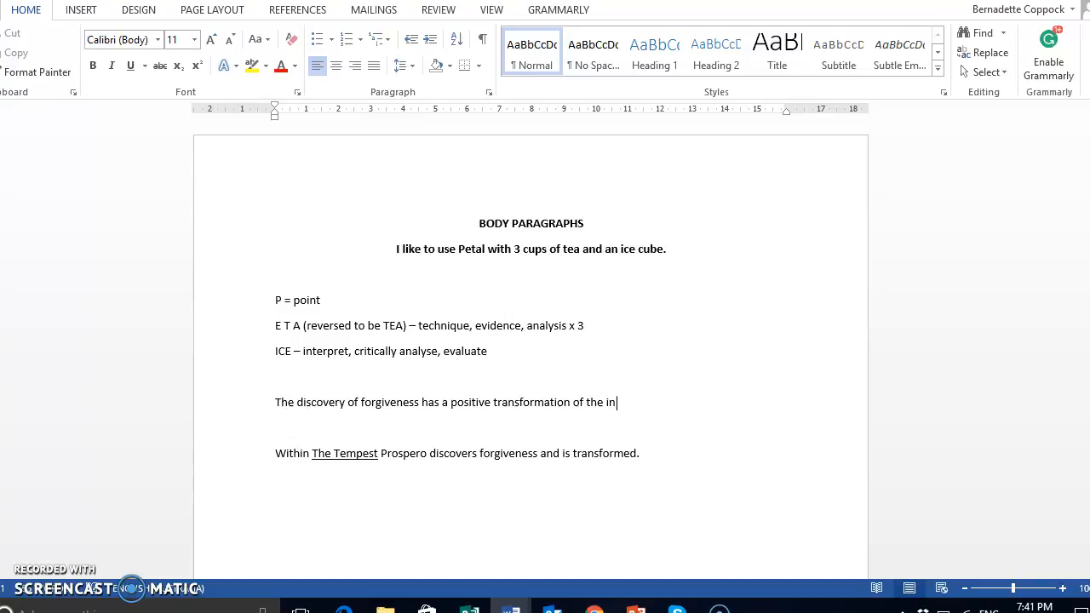
text(dividual.)
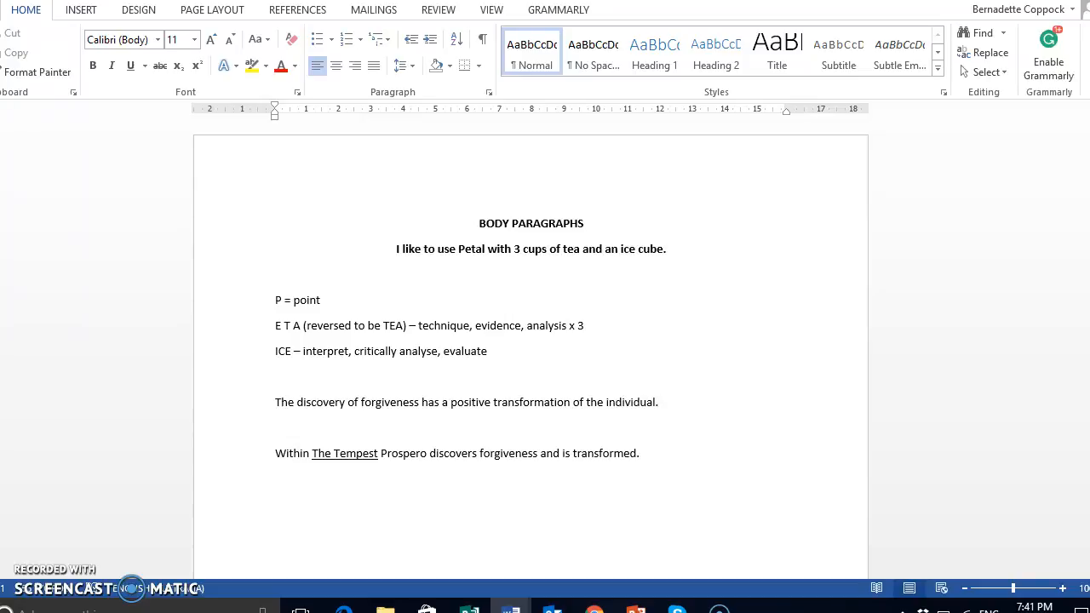
After the first sentence, add 'Such a discovery, is evident in The Tempest when Ariel teaches Prospero how to forgive.'
click(660, 402)
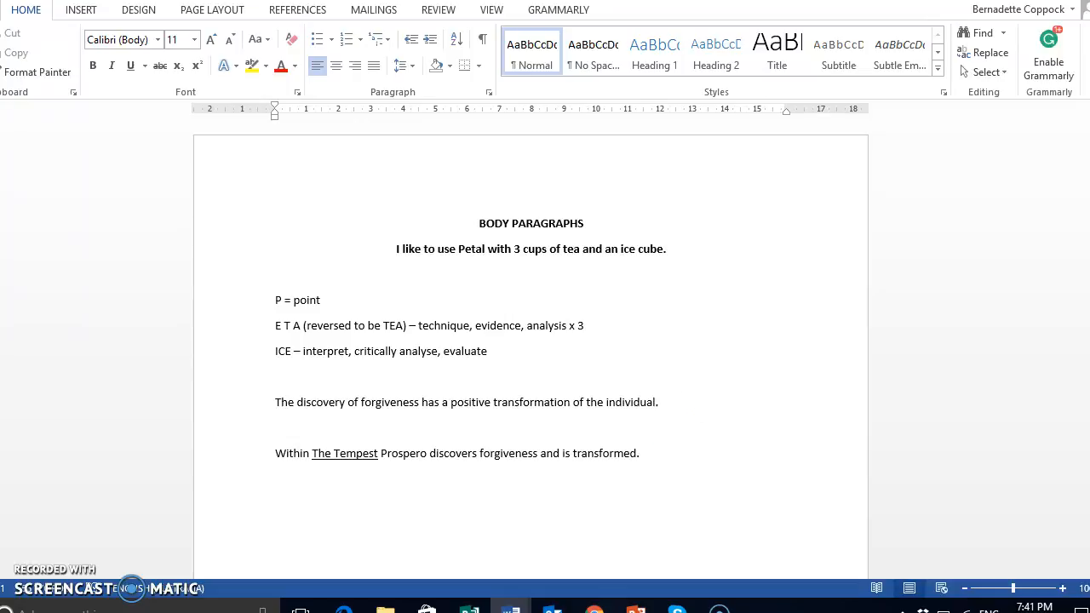
text(Such a dis)
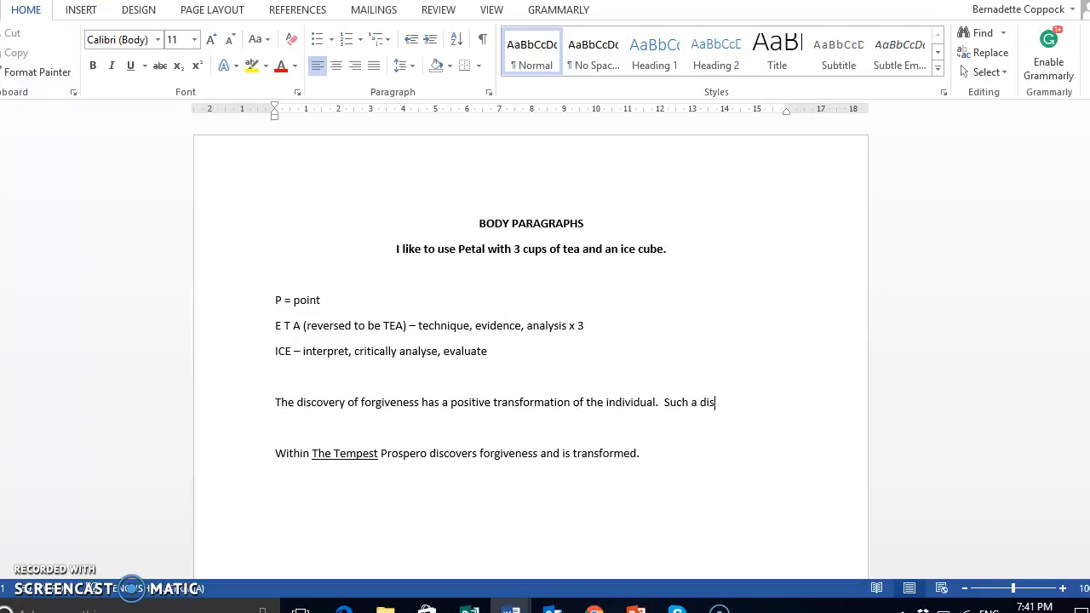
text(covery, is evident)
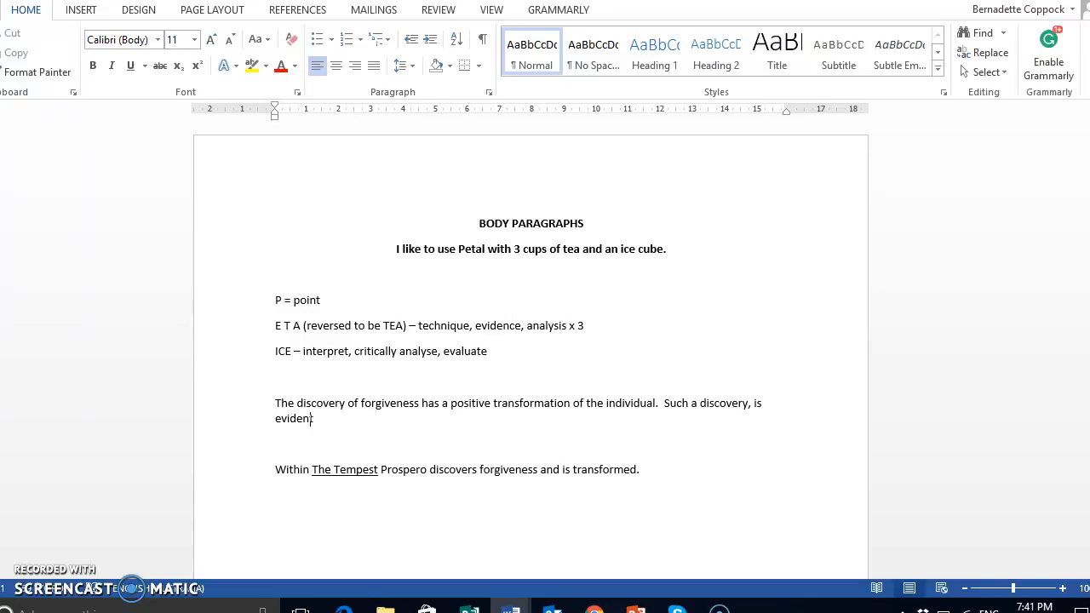
text(in The)
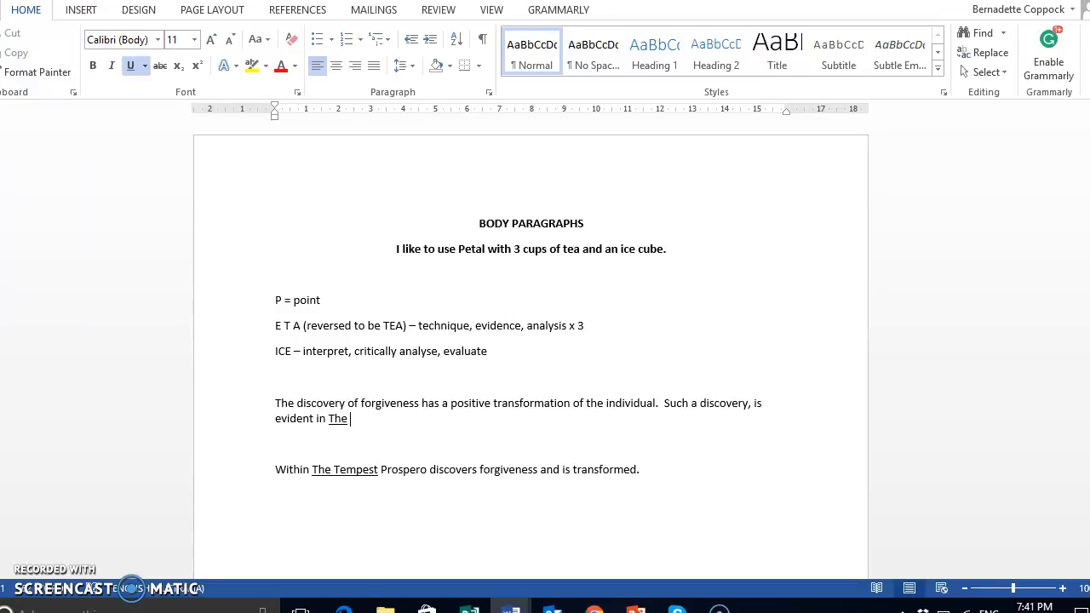
text(Tempest wh)
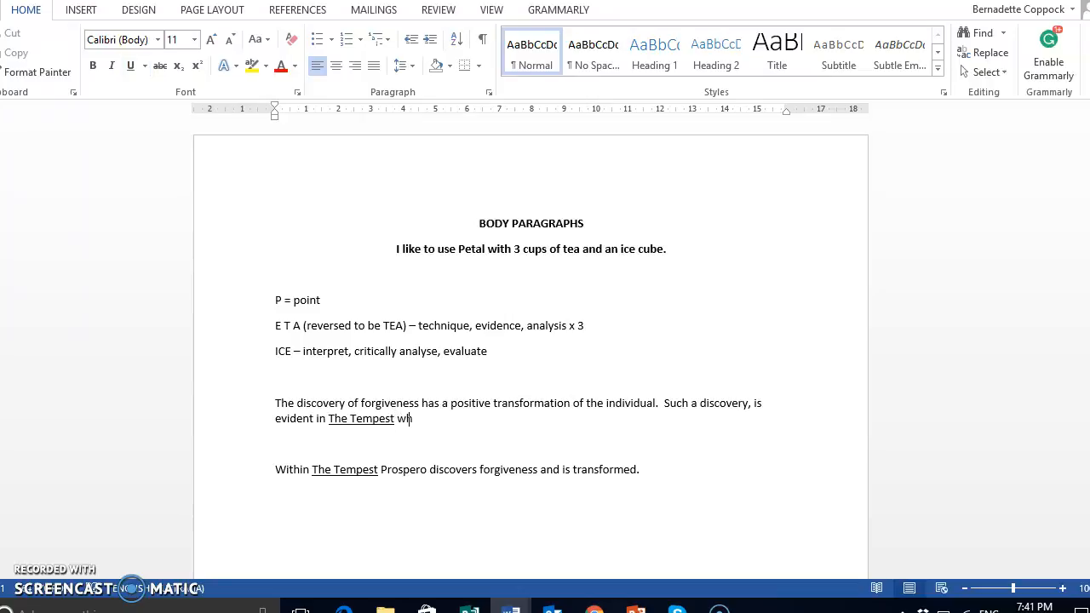
text(en A)
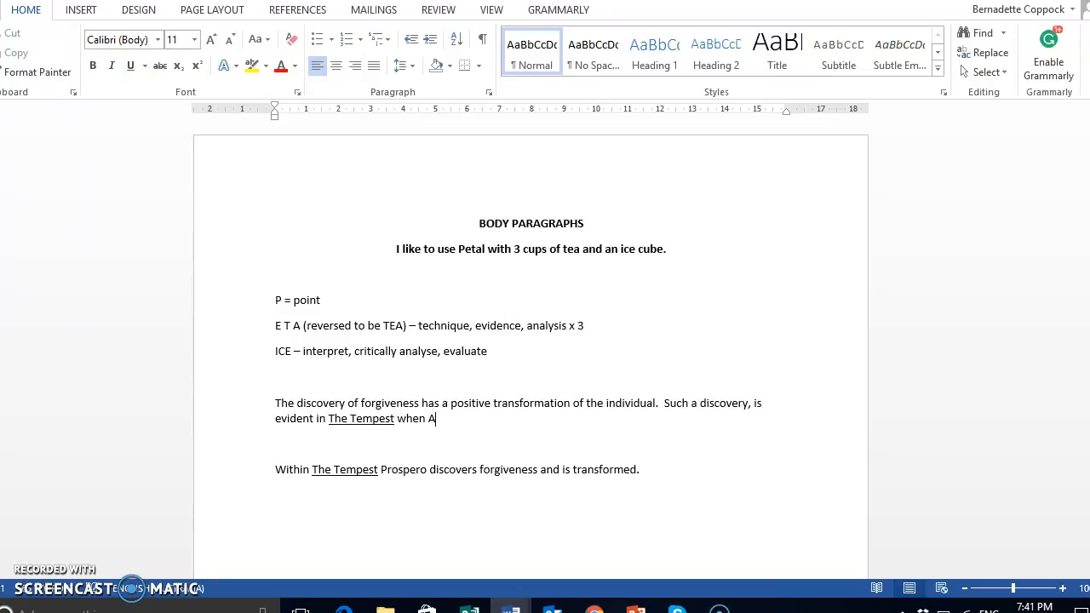
text(riel teacher)
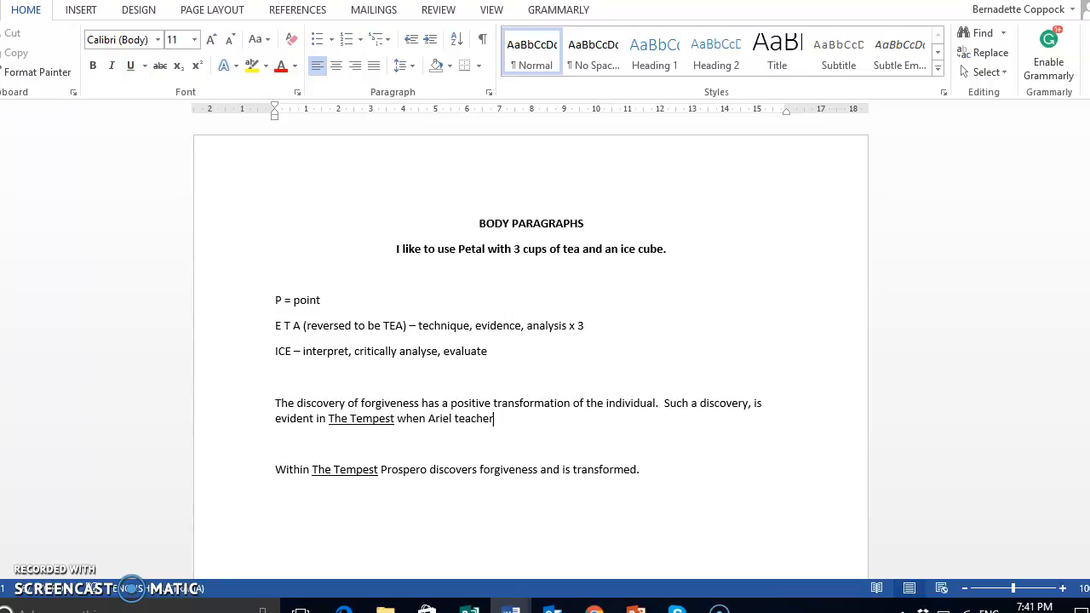
text(teaches Prosper)
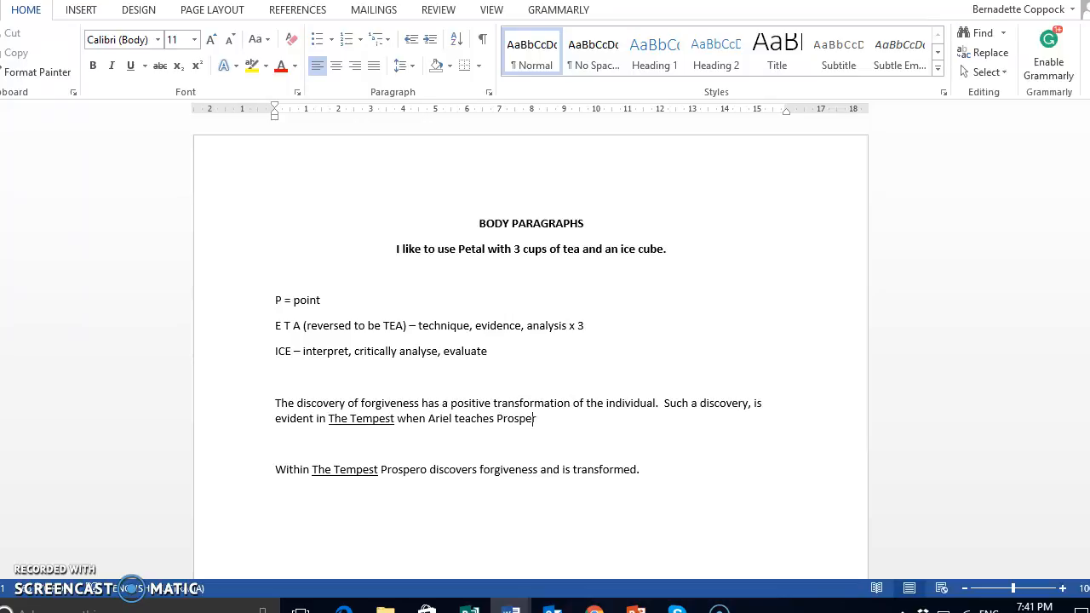
text(how to f)
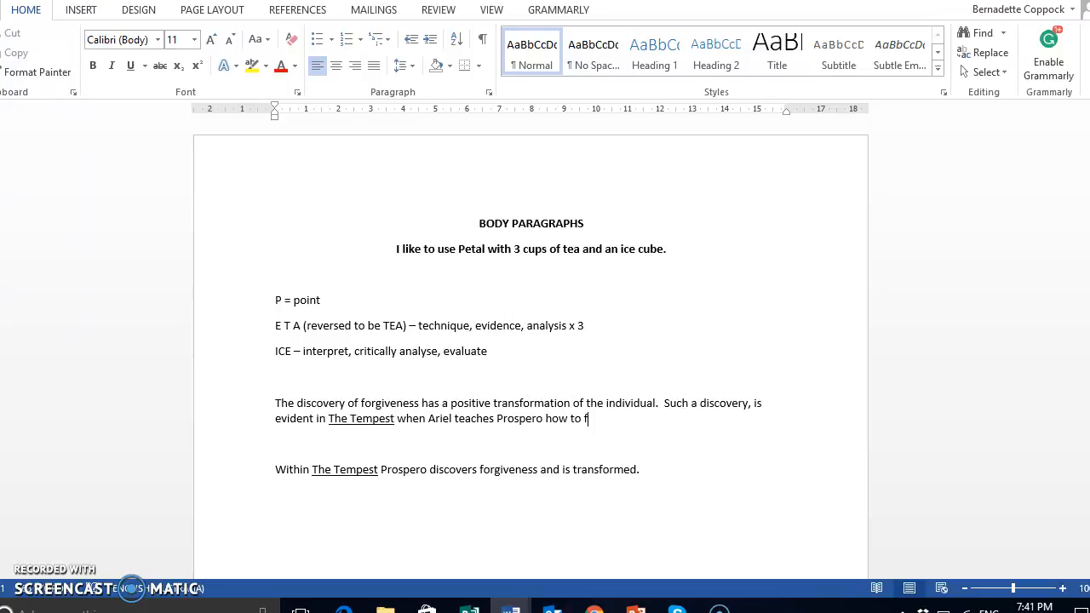
text(orgive.)
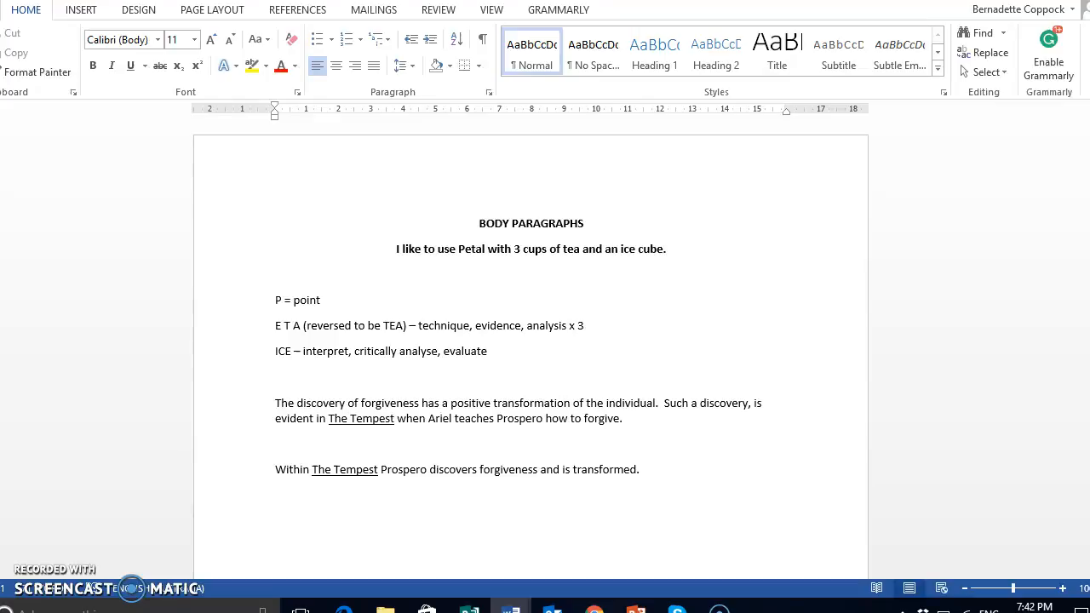
Replace the old 'Within The Tempest' sentence, starting a new line with 'Int'
click(628, 418)
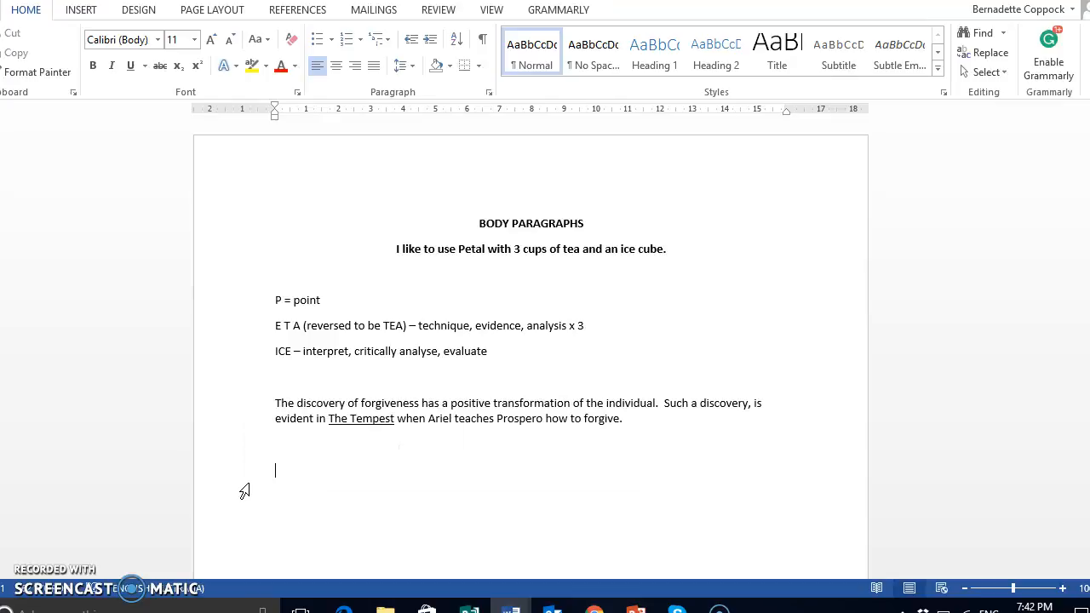
text(Int)
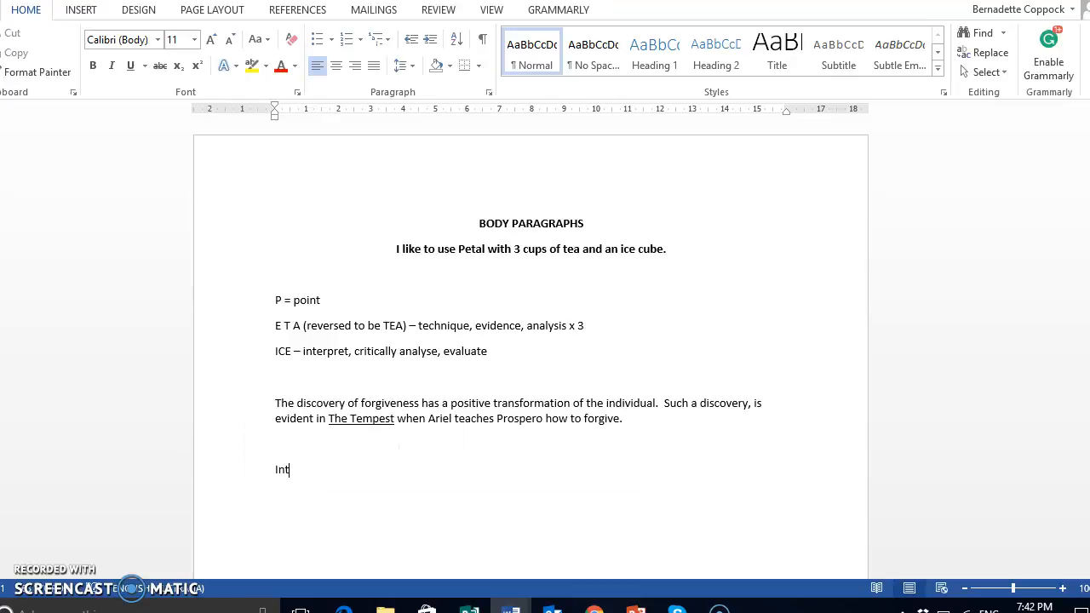
Type 'Interpret – link to universal meanings, and link to the concept' and 'Critical analysis - context'
text(erpret)
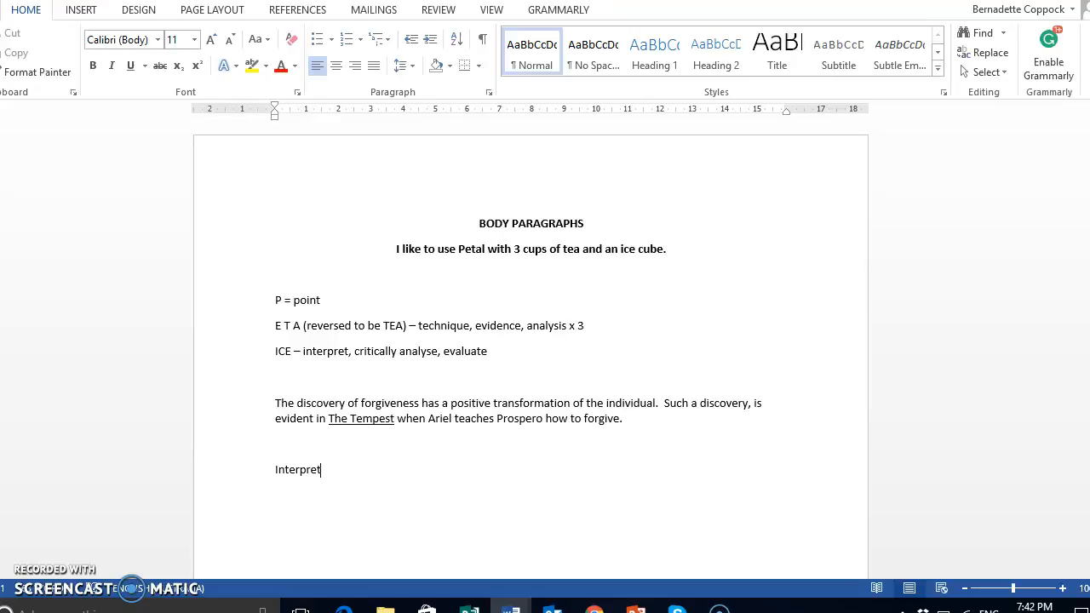
text(– link)
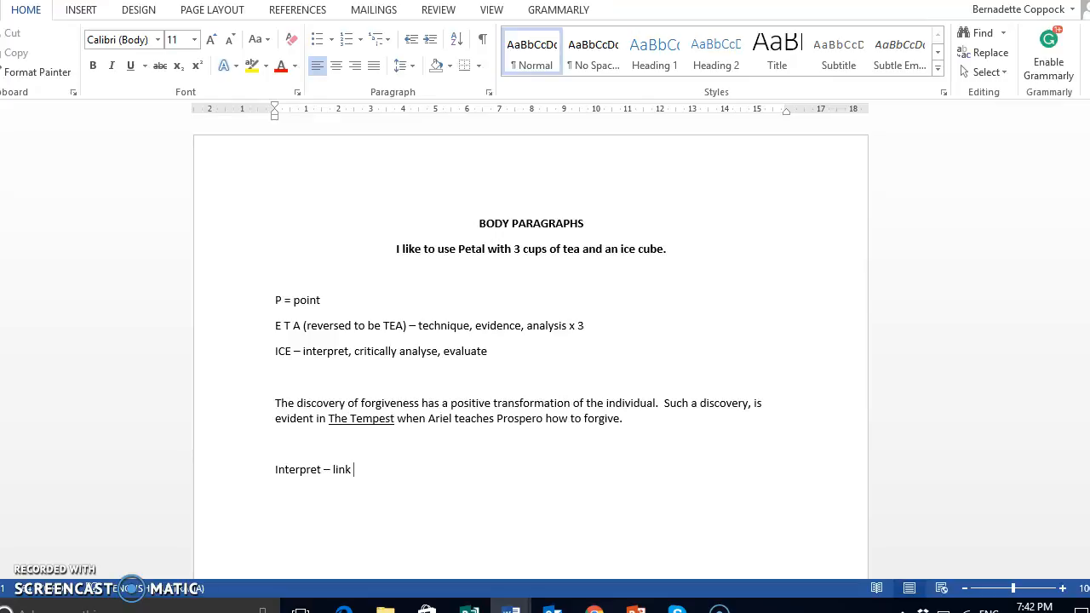
text(to universal)
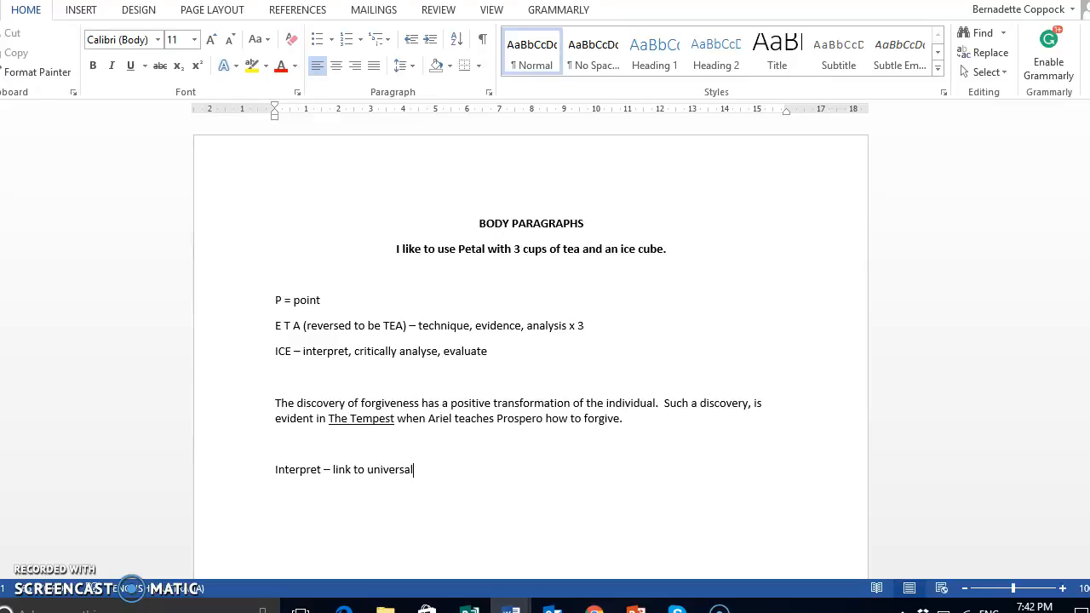
text(meanings, and)
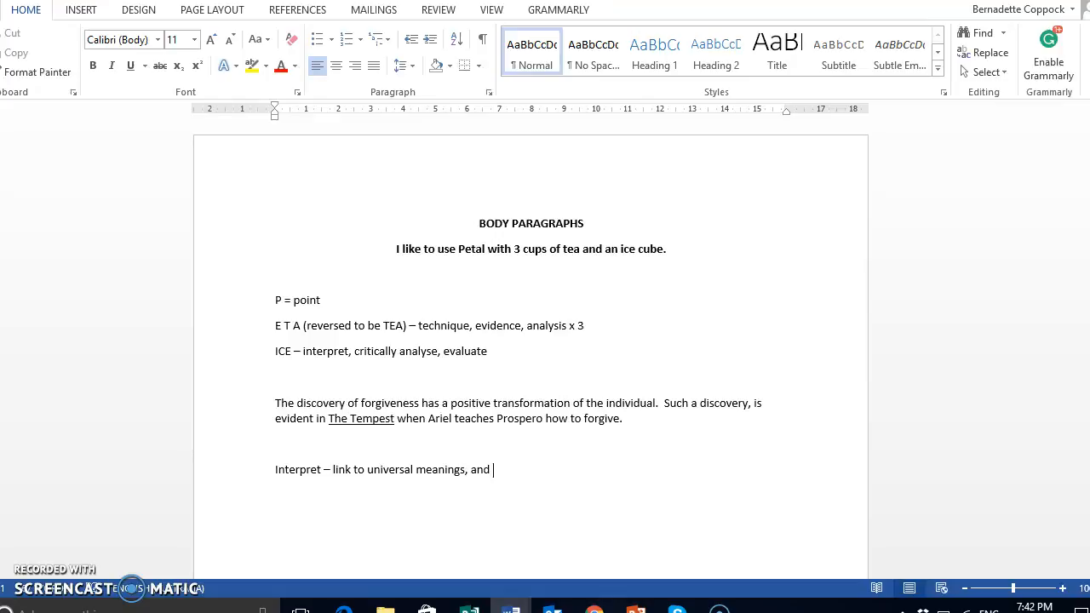
text(link to the)
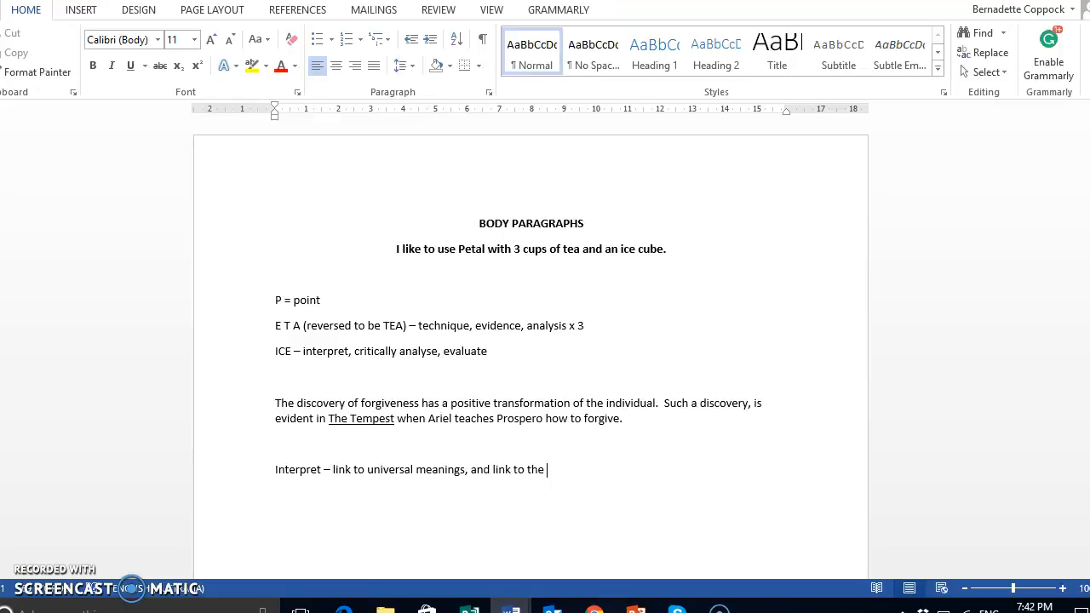
text(concept)
text(Critical analysi)
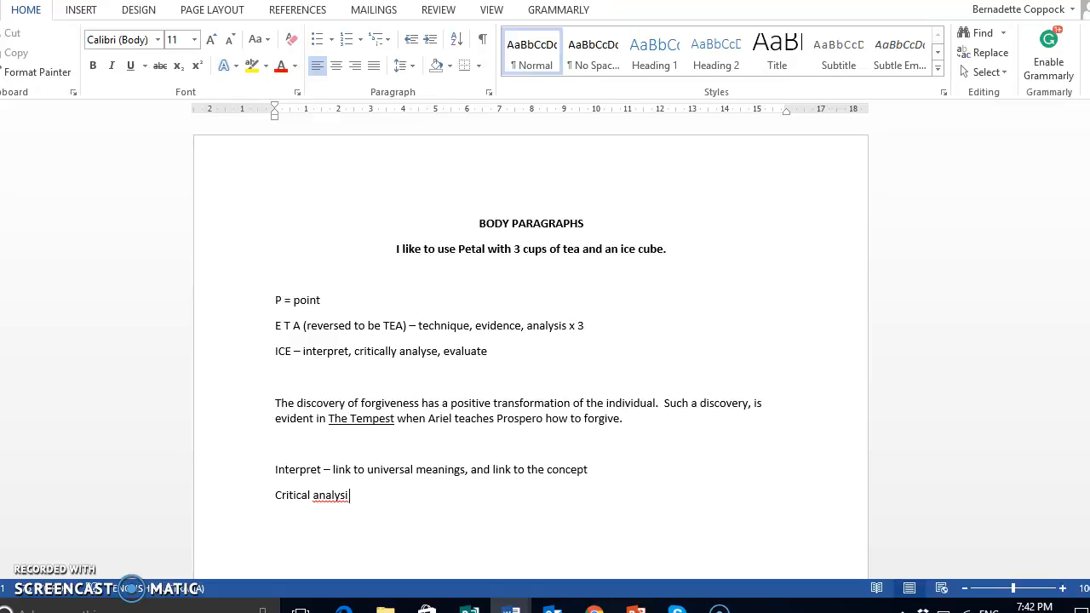
text(s - contex)
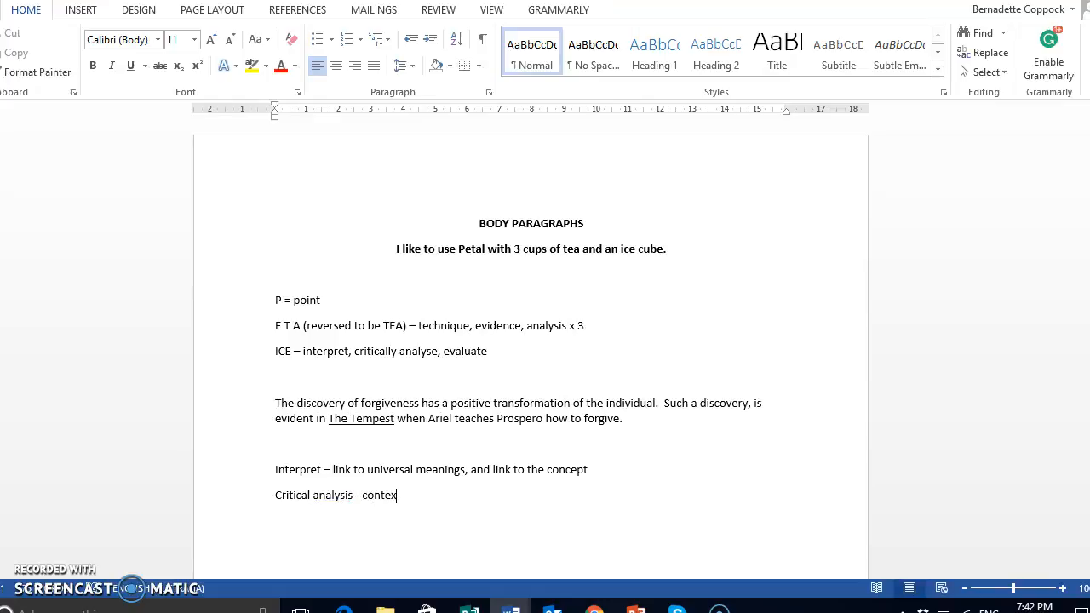
text(t)
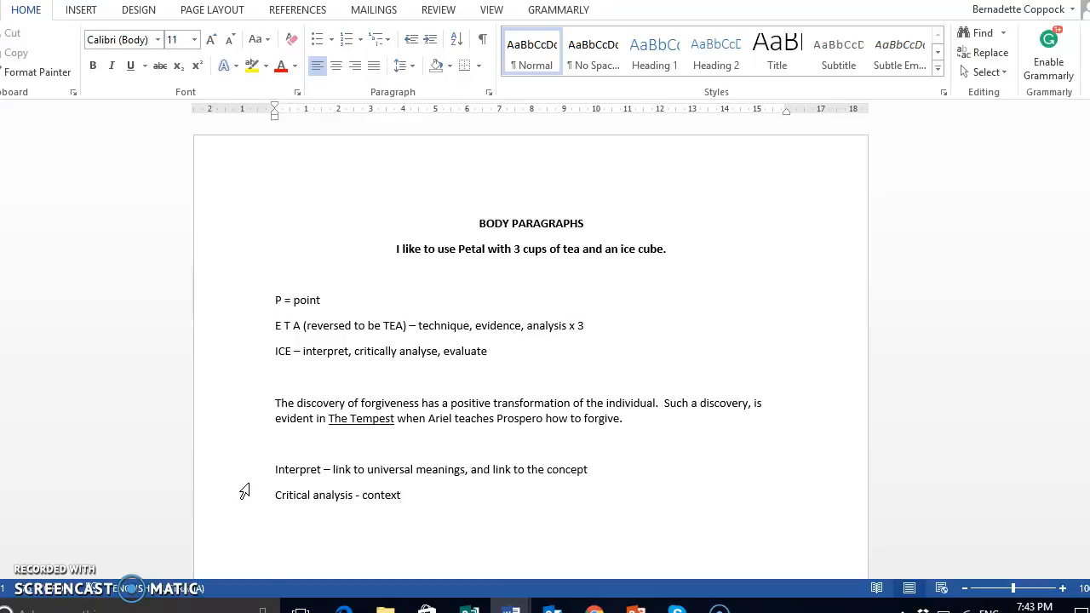
Write 'Evaluate – link to the question, link to the rubric and provide a judgement.' and delete 'Ultimatel'
text(Evaluate -)
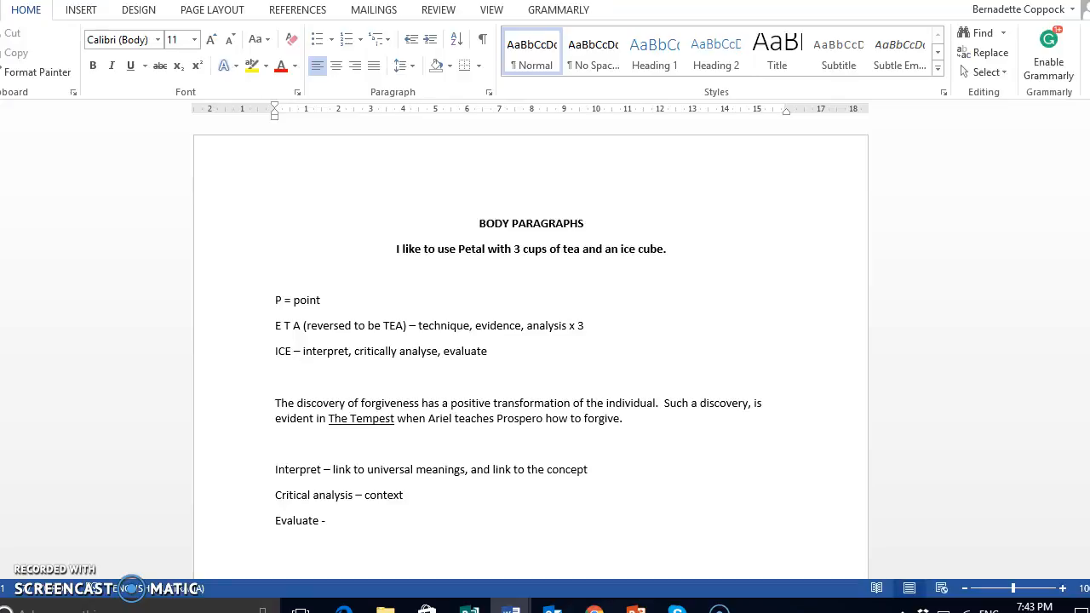
click(326, 520)
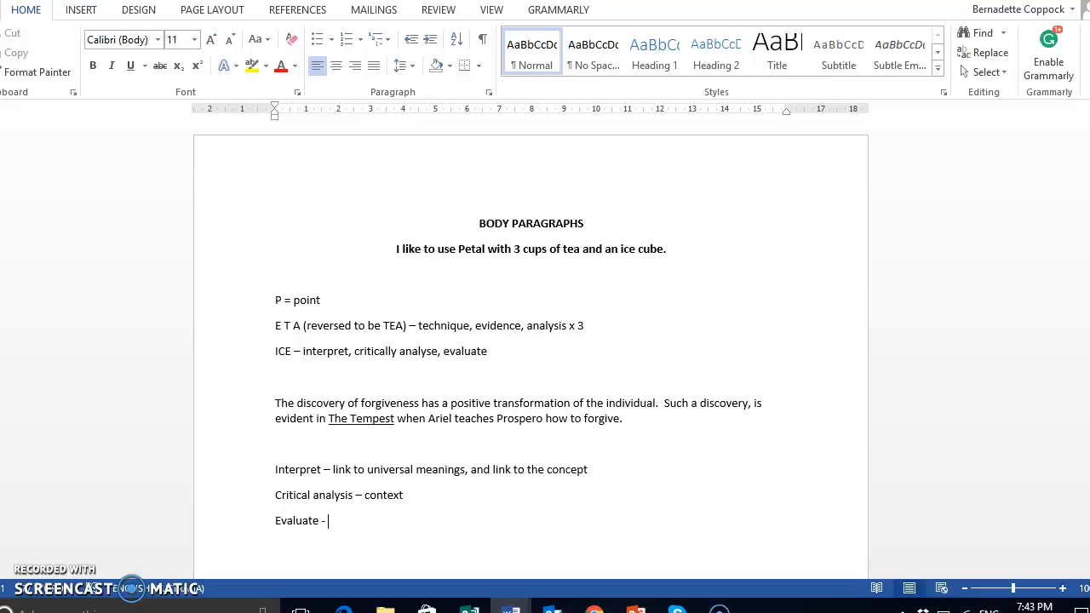
text(link to the question)
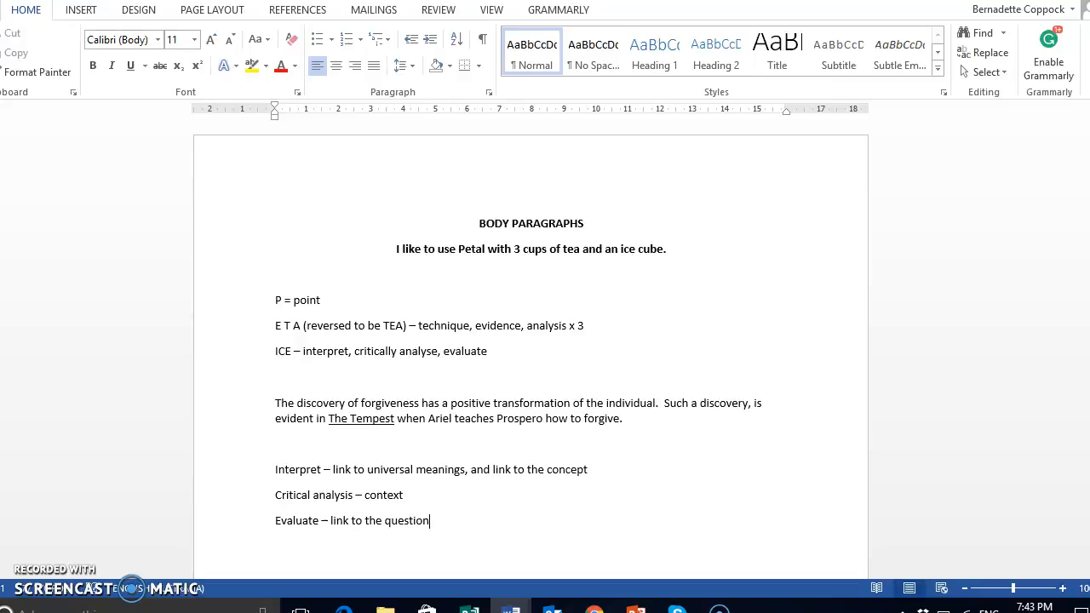
text(, link to the rubric and provide a j)
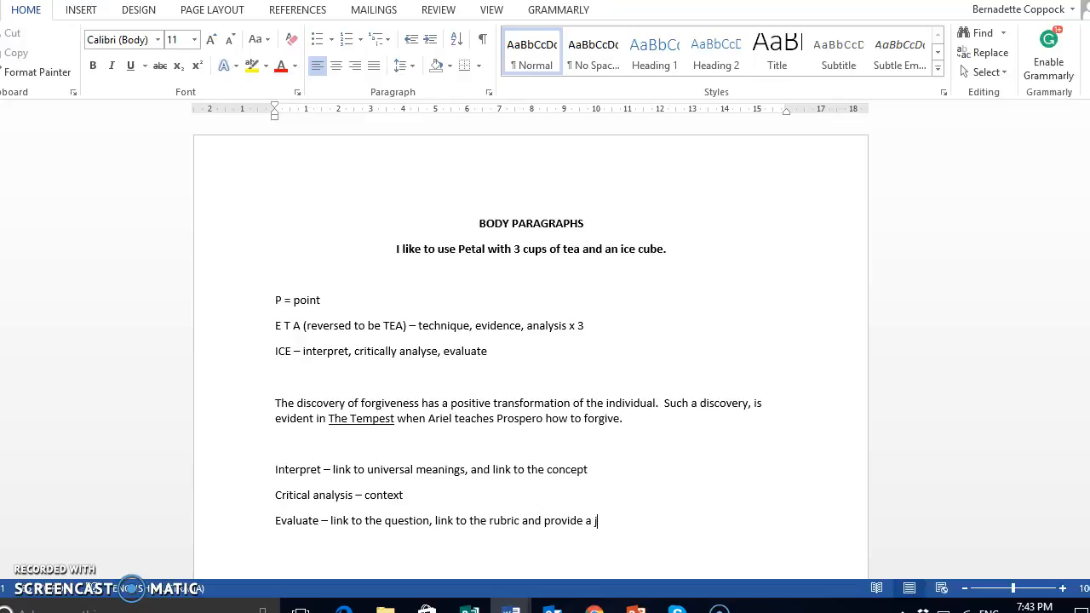
text(udgement.)
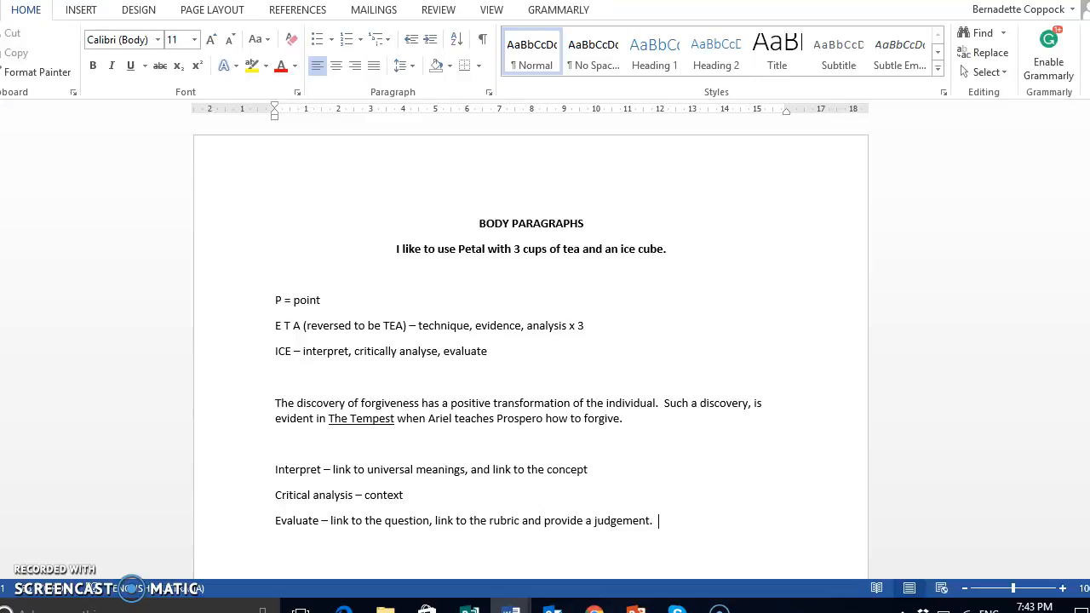
text(Ultimatel)
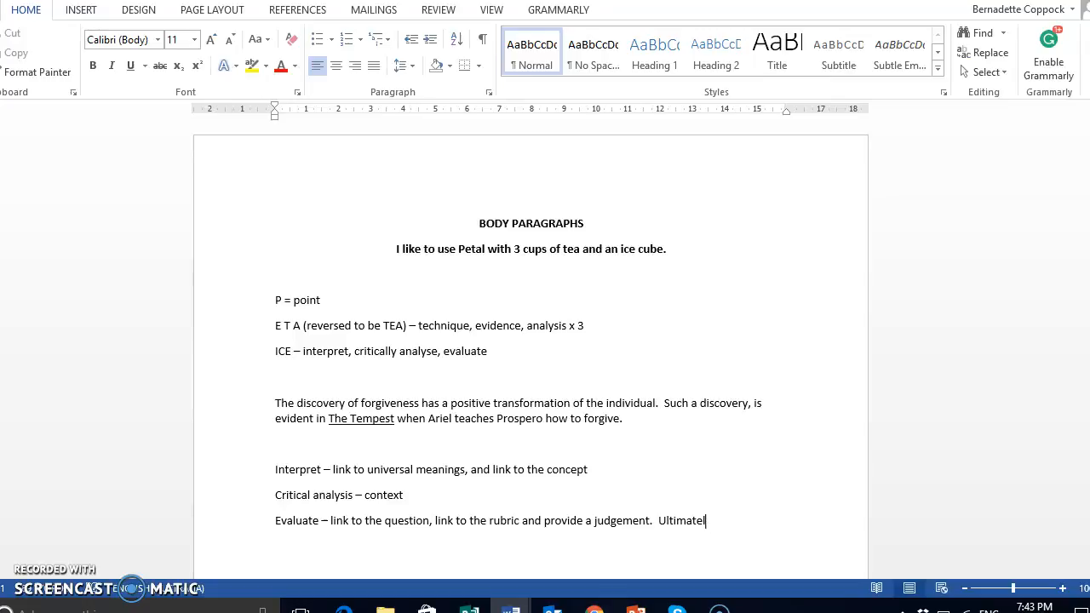
key(backspace)
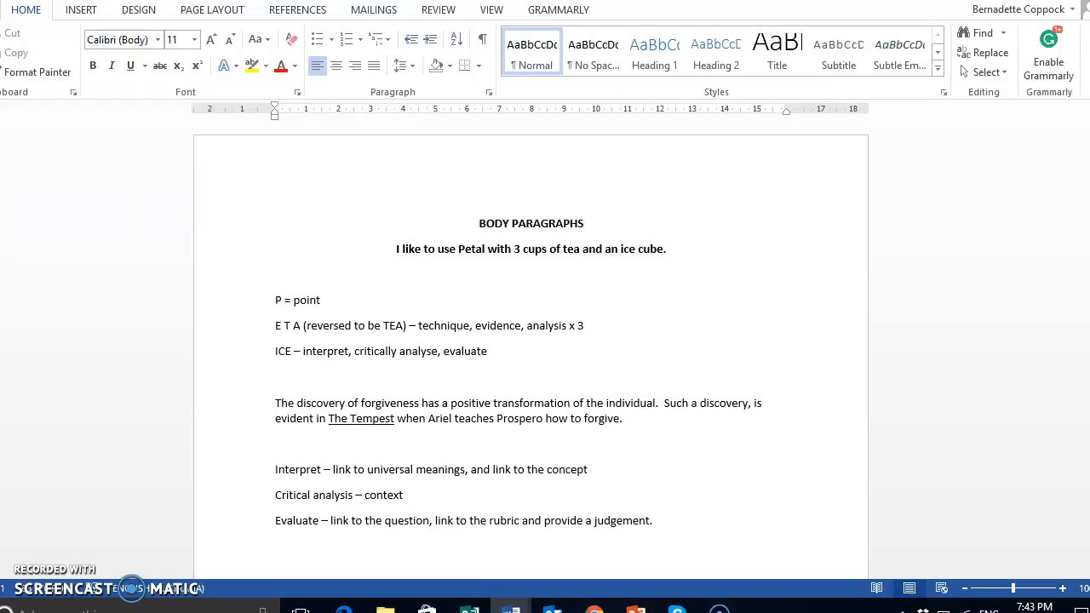
Place the cursor after the Evaluate note to add blank lines, and scroll the page
click(274, 573)
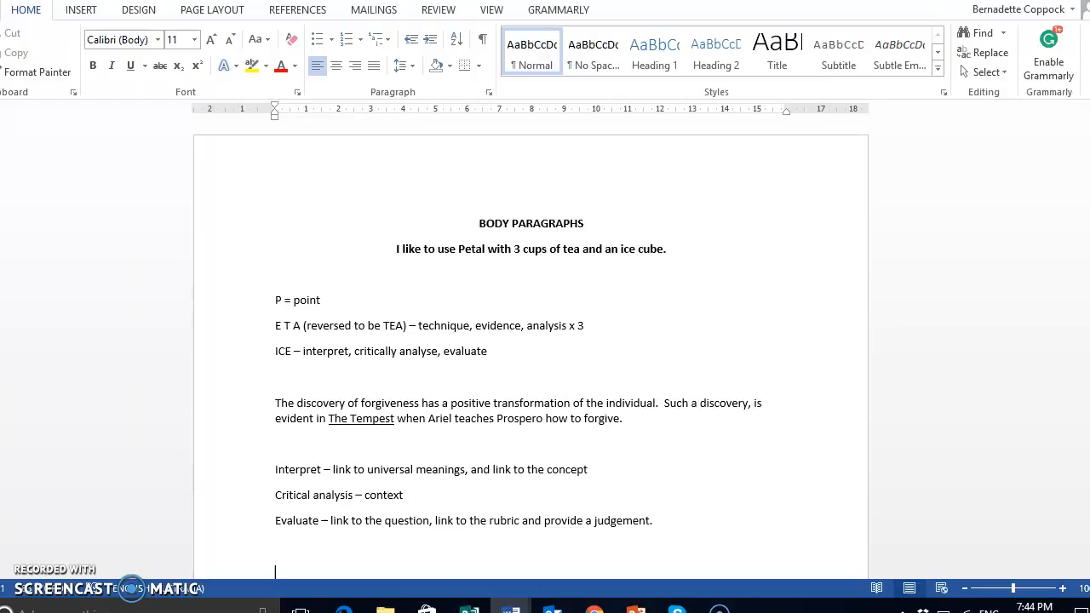
scroll(up, 3)
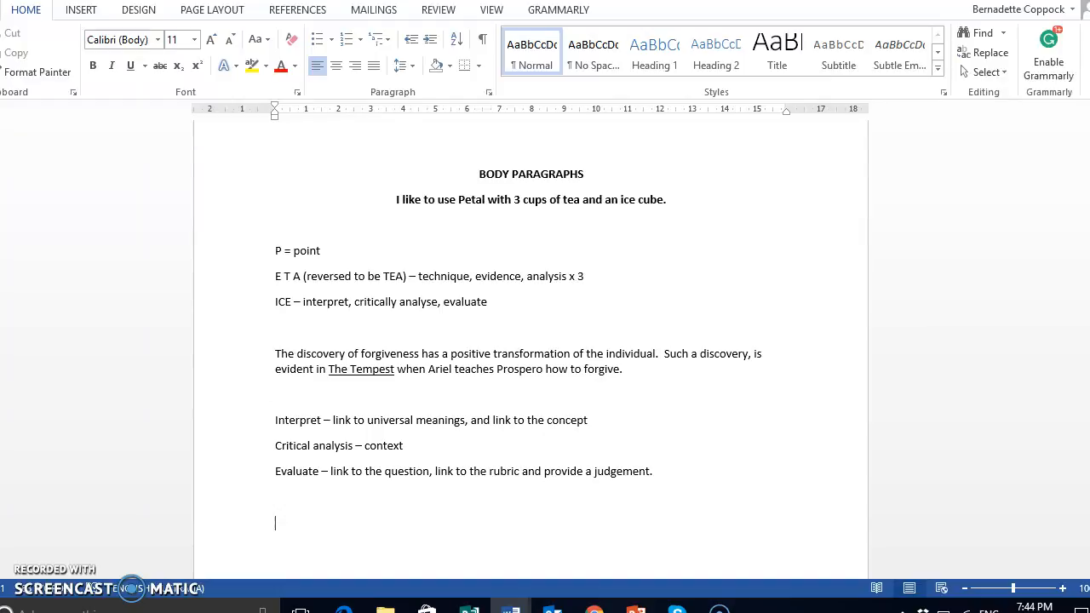
Type 'Similarly, such discovery of forgiveness leading to transformation of the individual is also evident within ..'
text(Si)
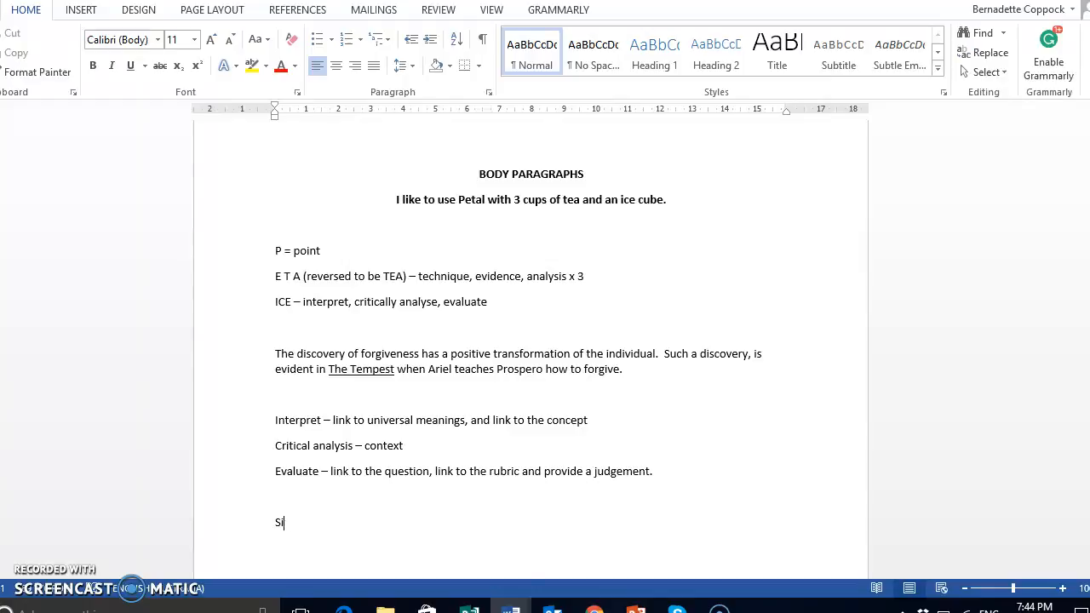
text(milarly, su)
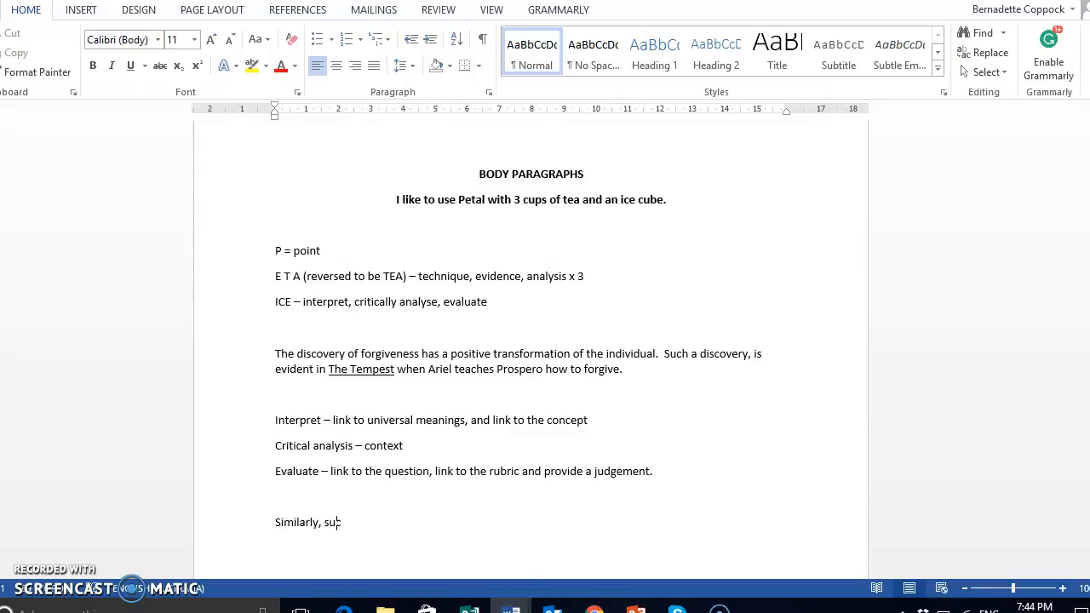
text(ch discovery of for)
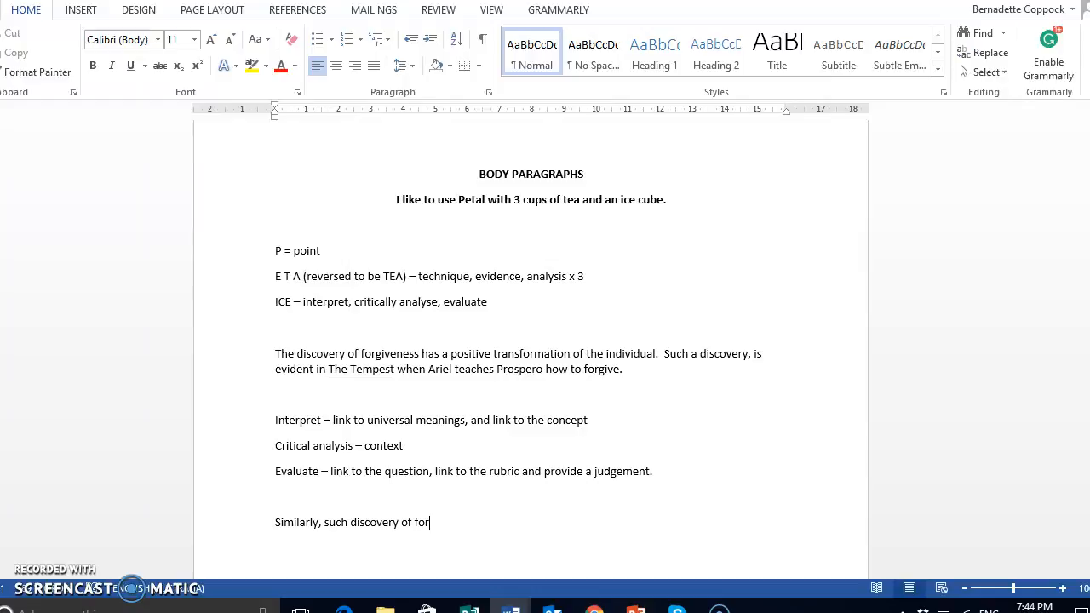
text(giveness leading)
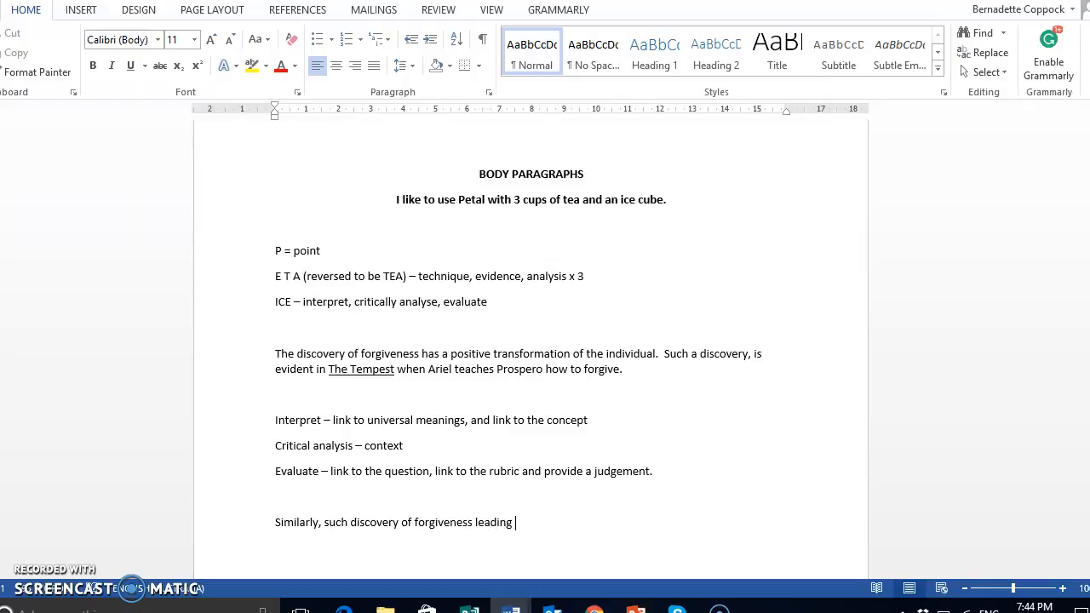
text(to transformation)
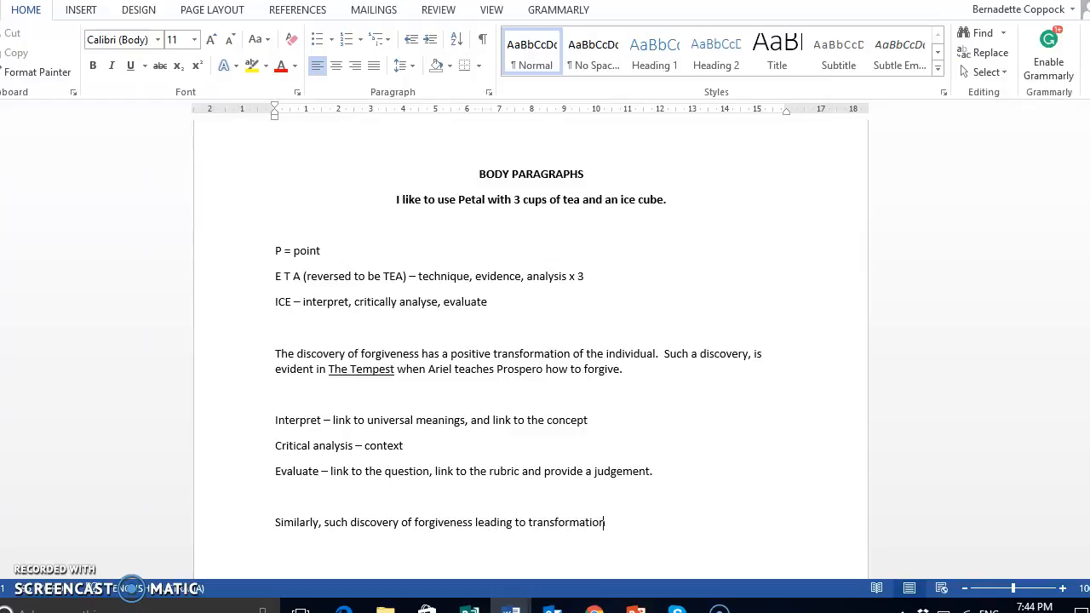
text(of th)
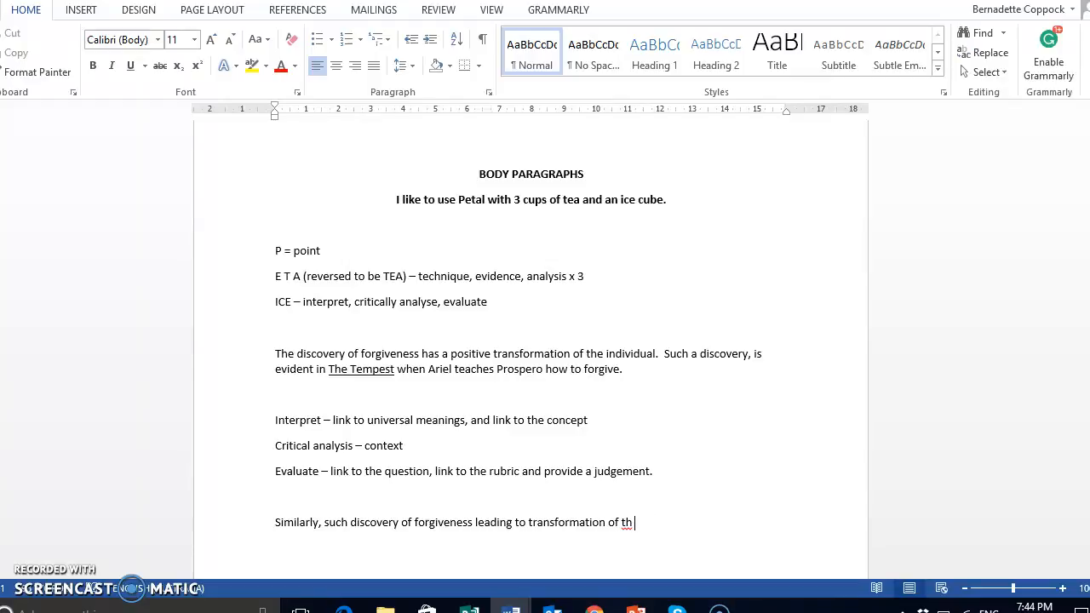
text(e individual is)
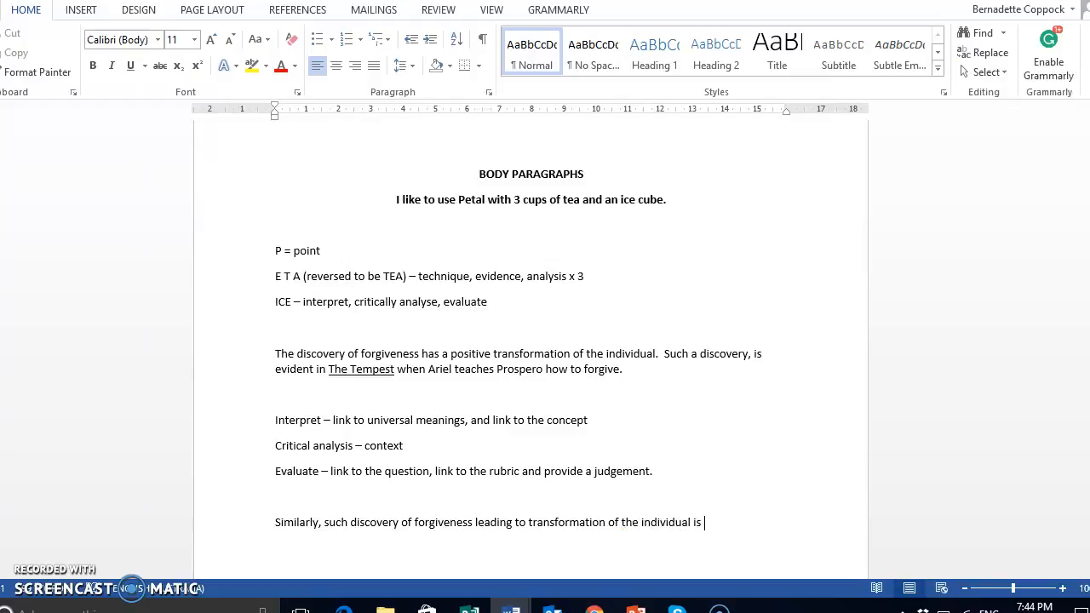
text(also evident within .I)
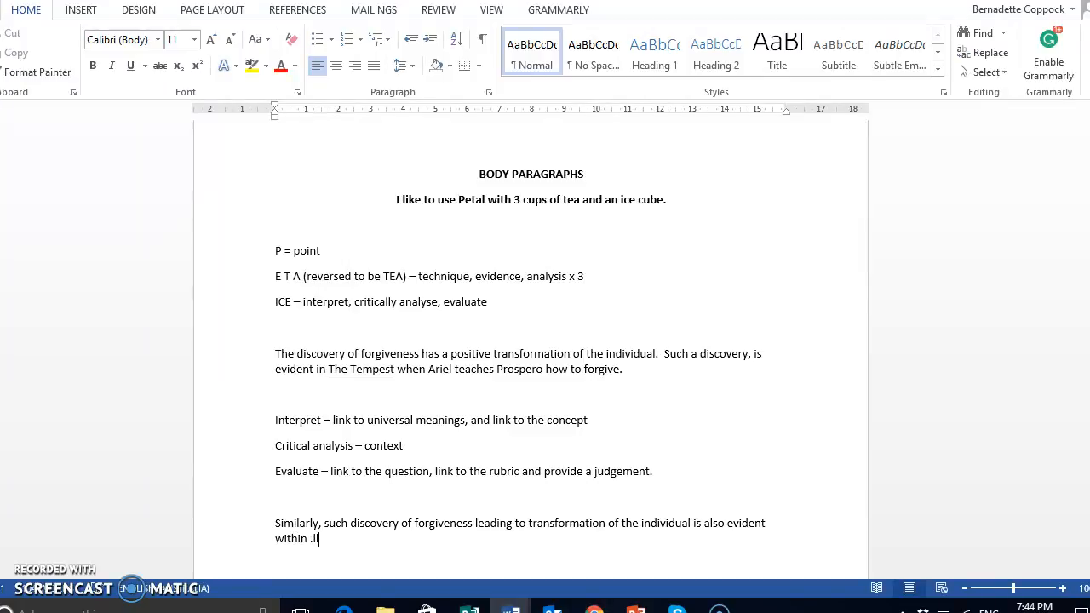
key(Backspace)
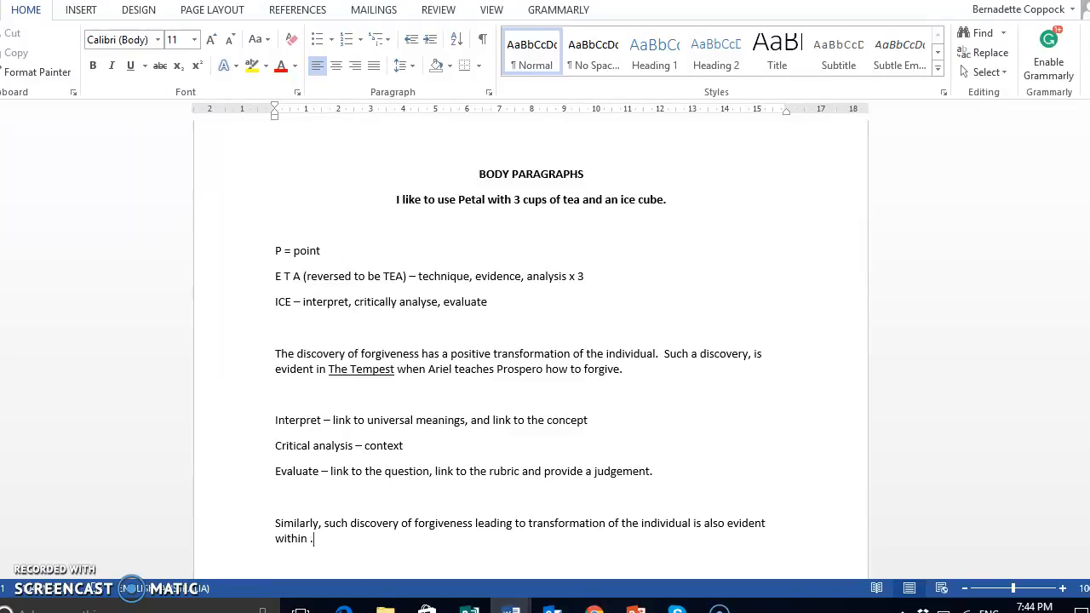
text(..)
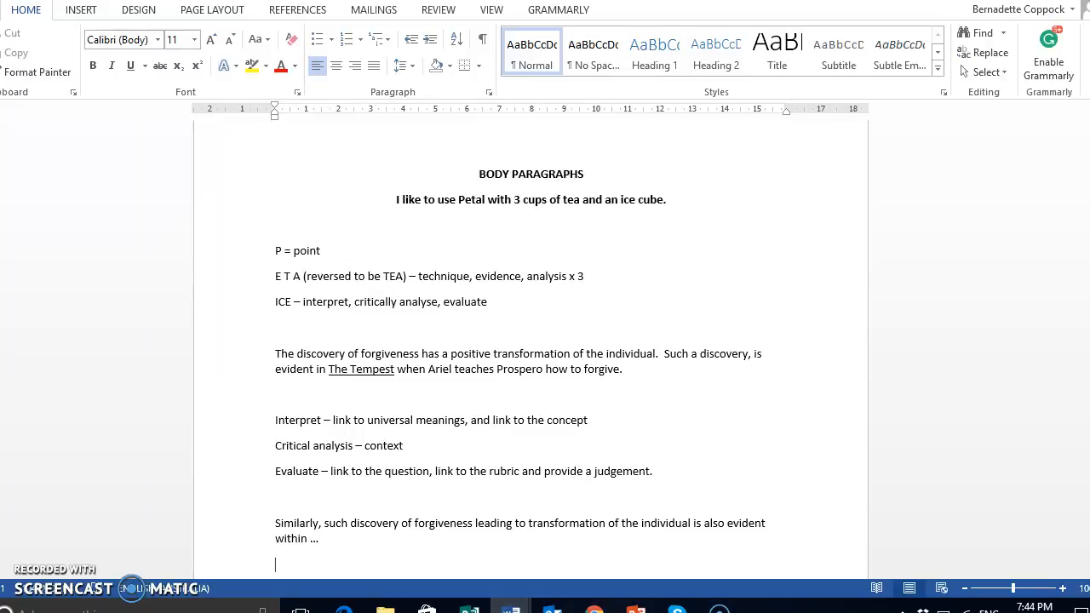
Type 'Contrastingly, such a discovery of forgiveness results in a negative transformation of the individual;'
text(C)
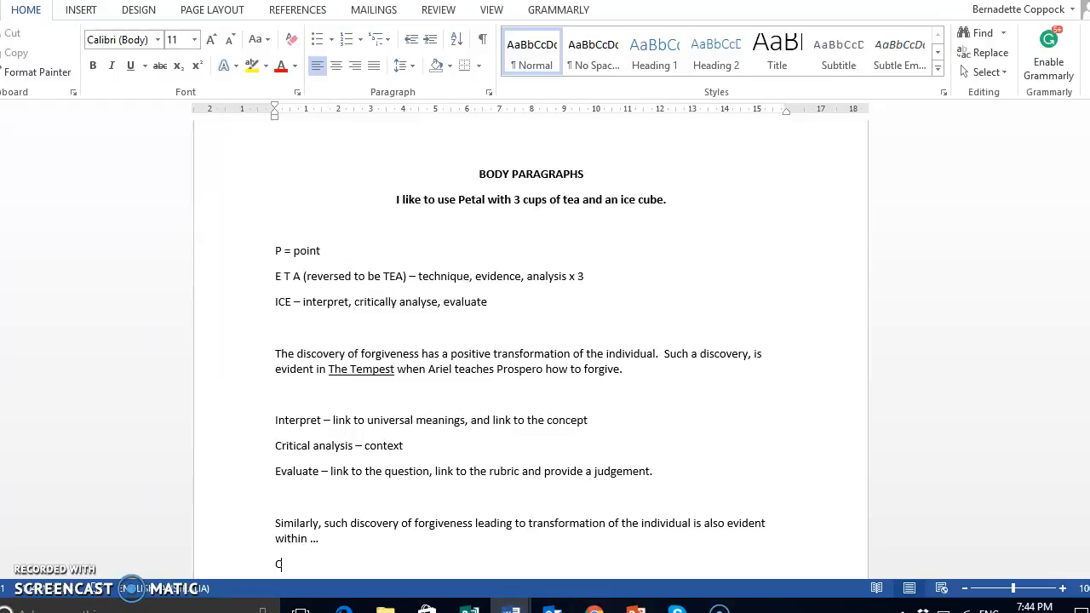
text(ontrastingly,)
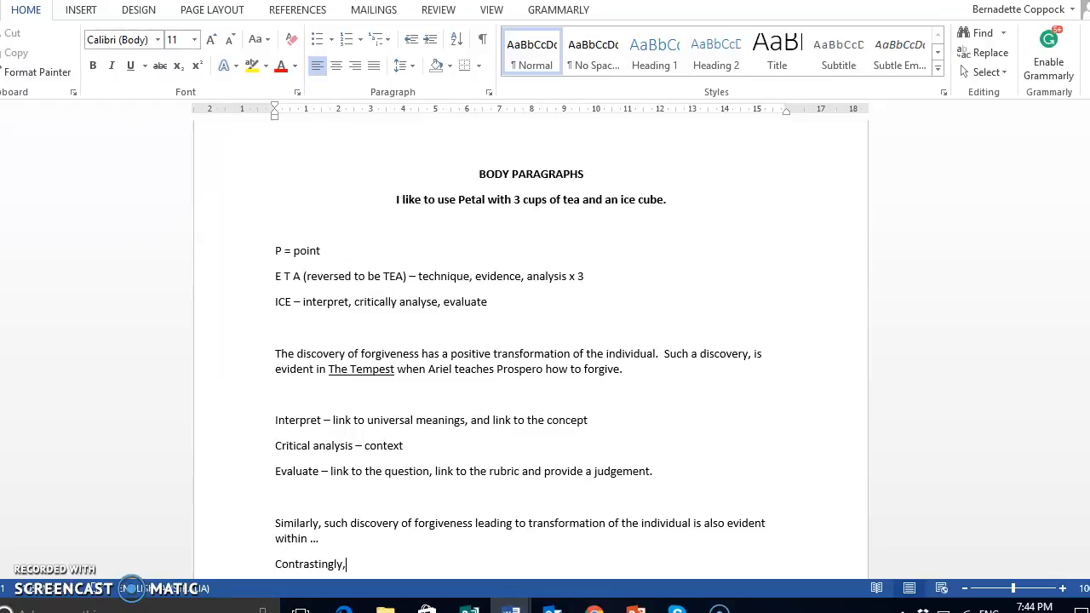
text(su)
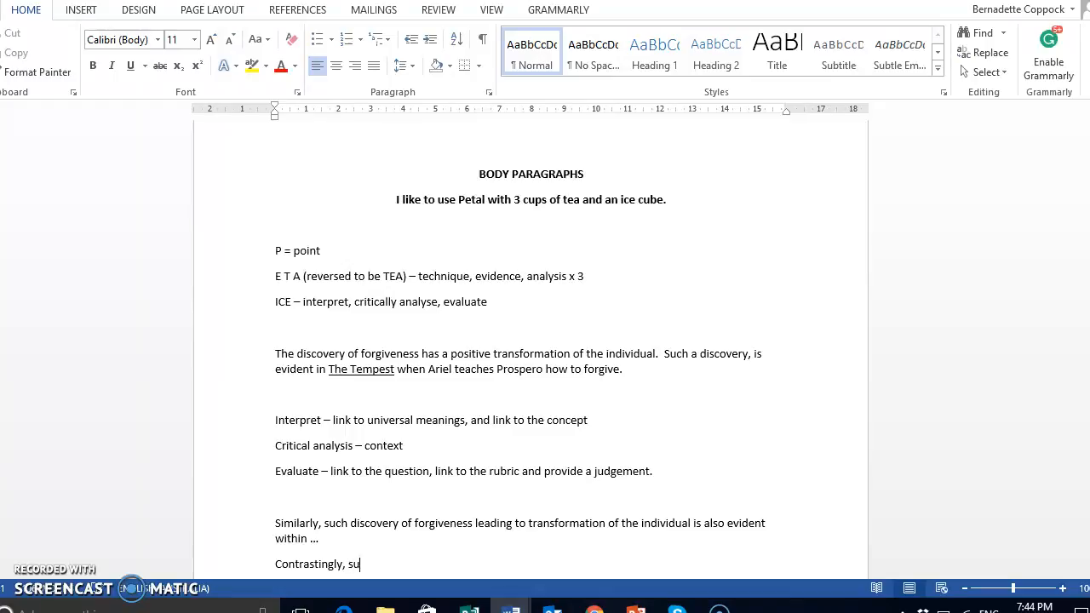
text(ch a discovery of)
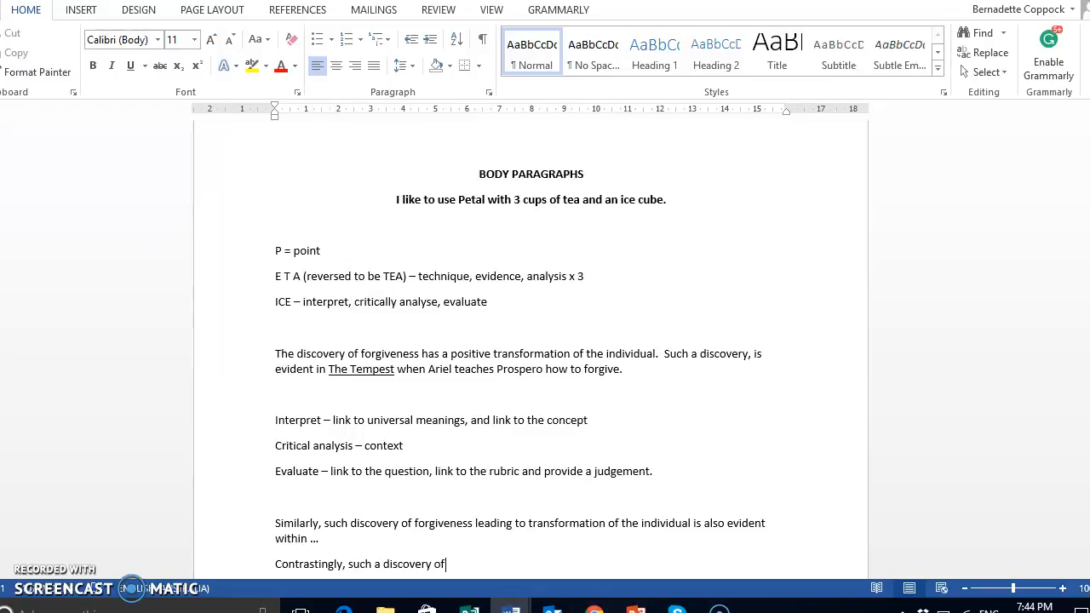
text(forgivenes)
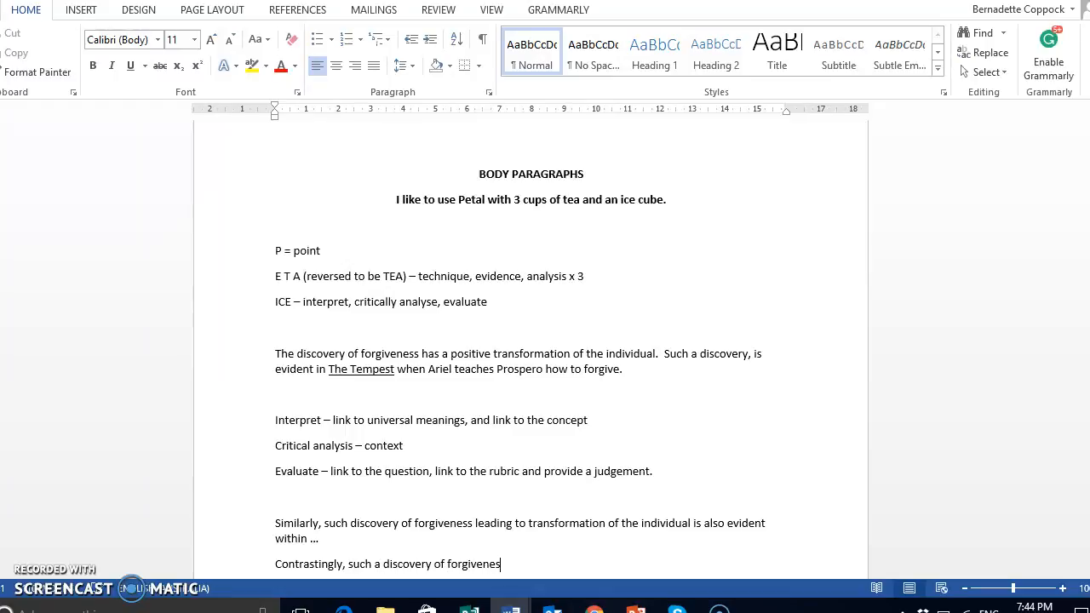
text(results)
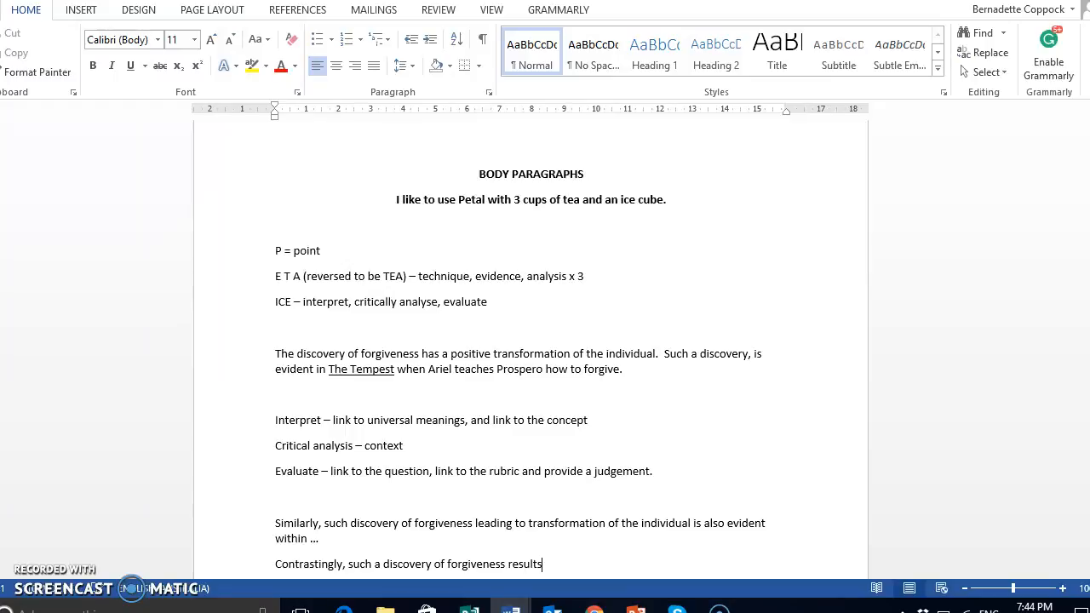
text(in a negative t)
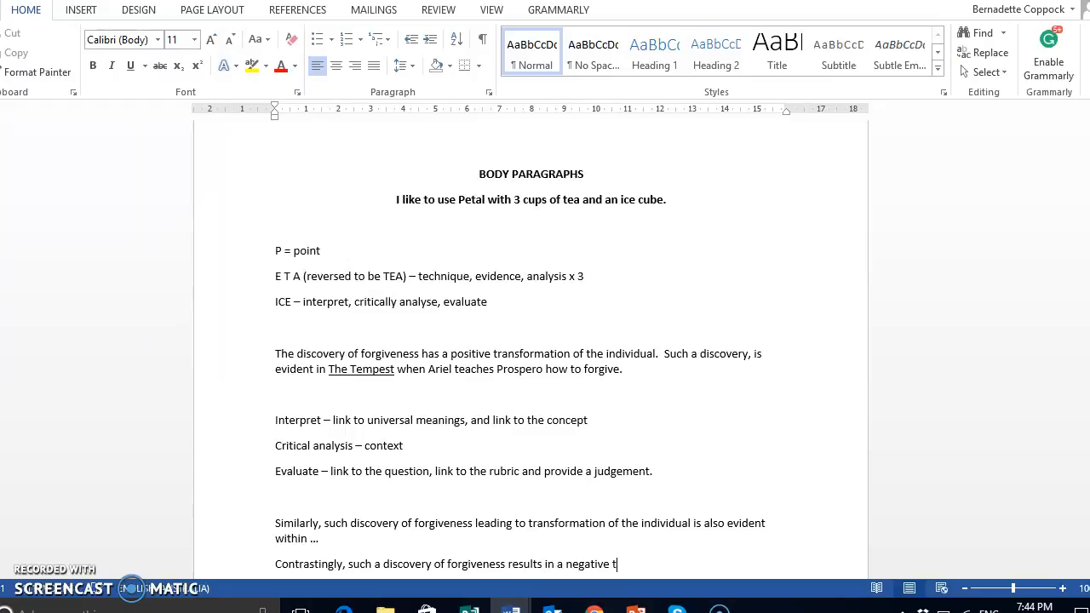
text(ransformation o the)
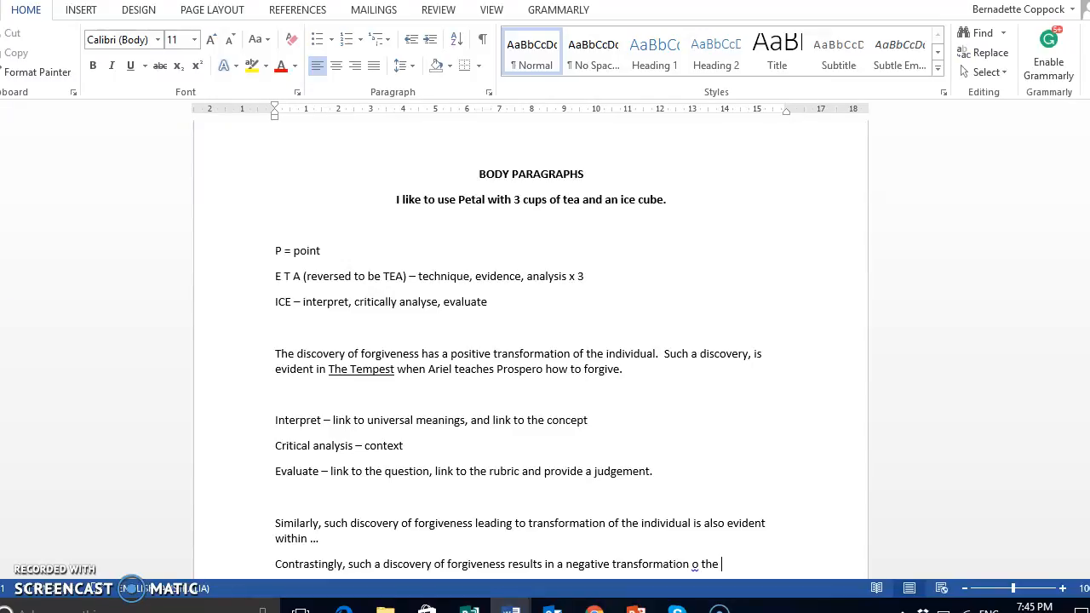
text(f the individu)
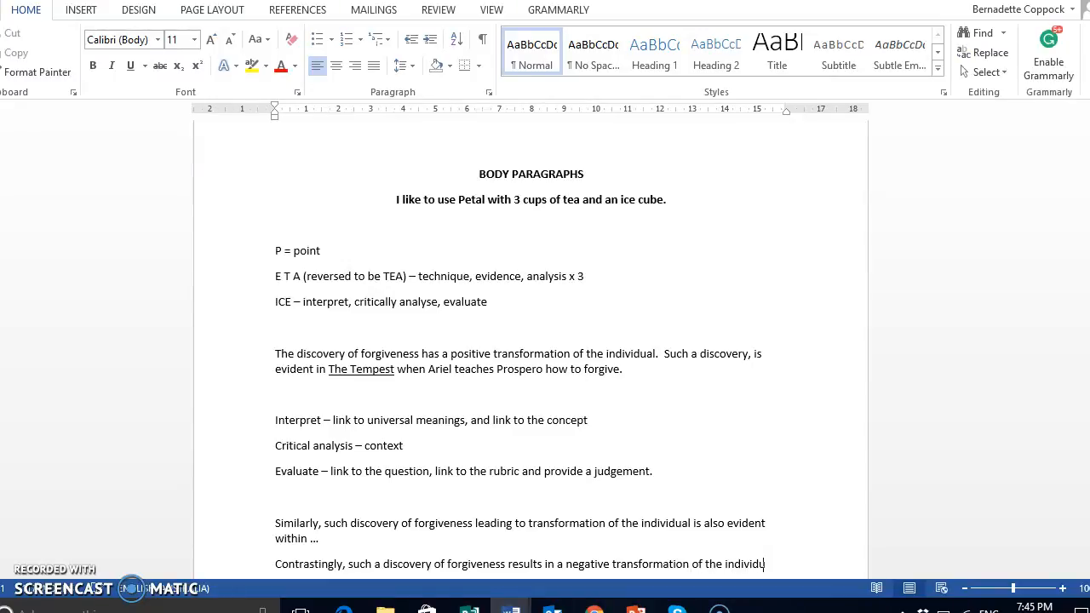
text(al;)
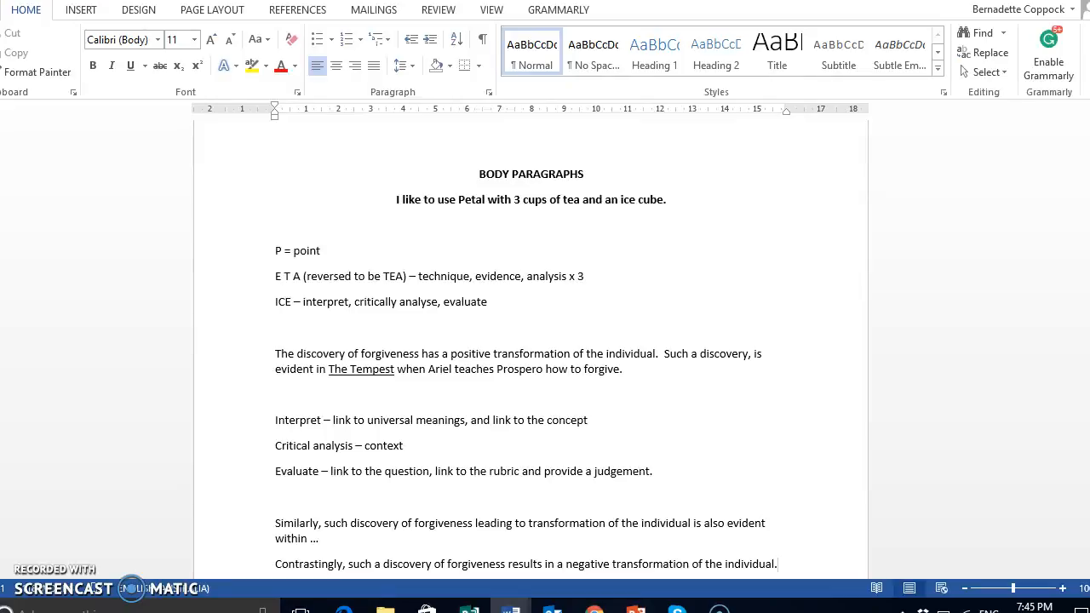
click(776, 563)
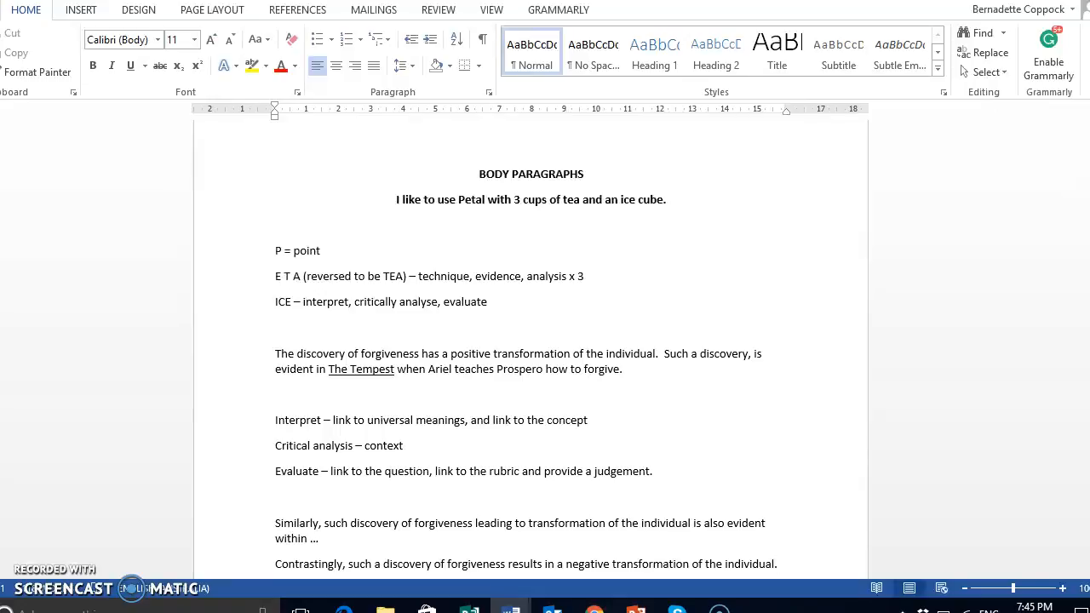
click(775, 563)
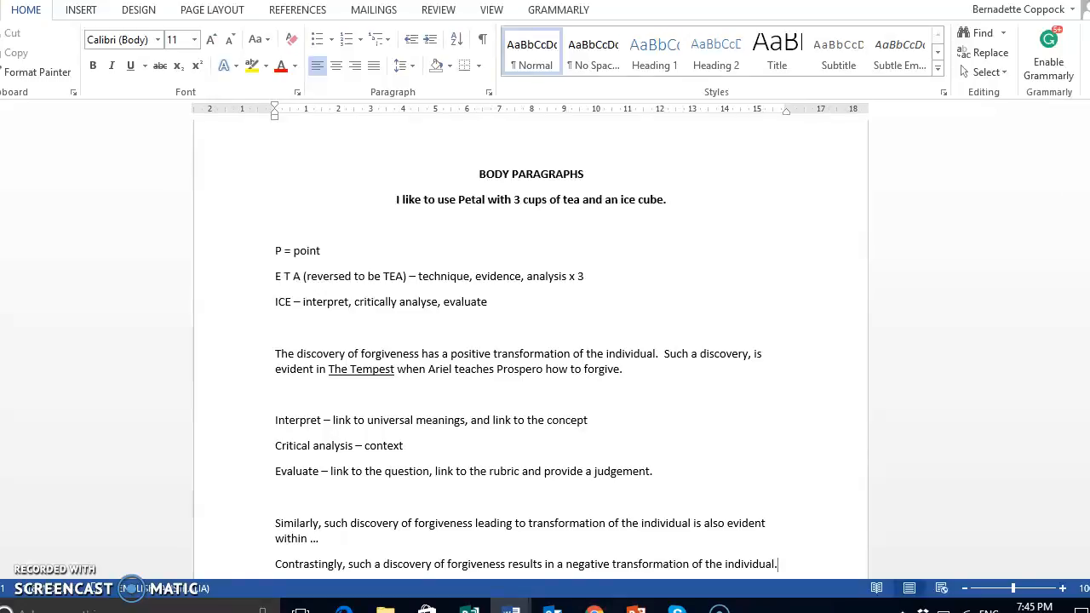